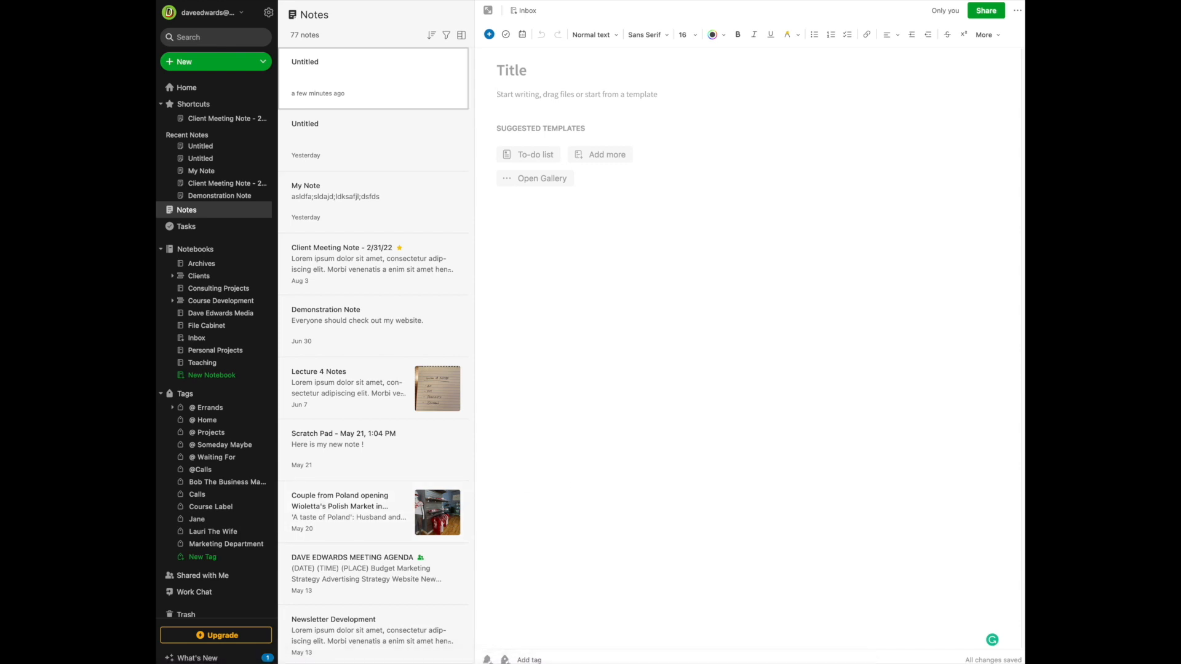
mouse_move(200, 264)
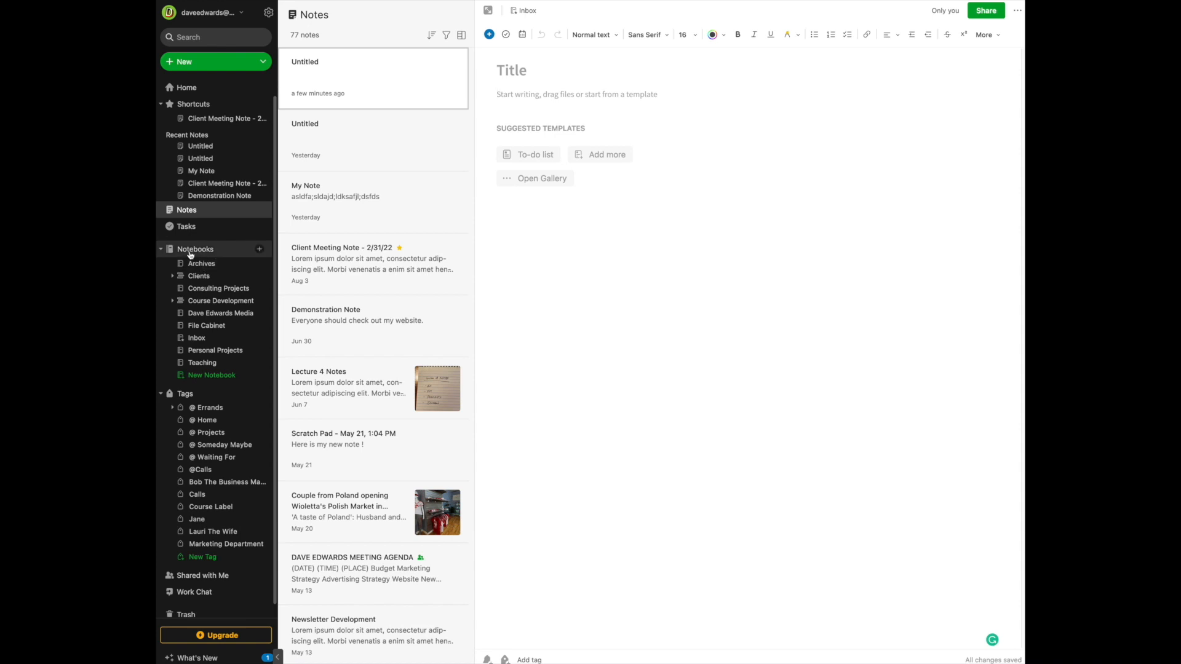
mouse_move(233, 256)
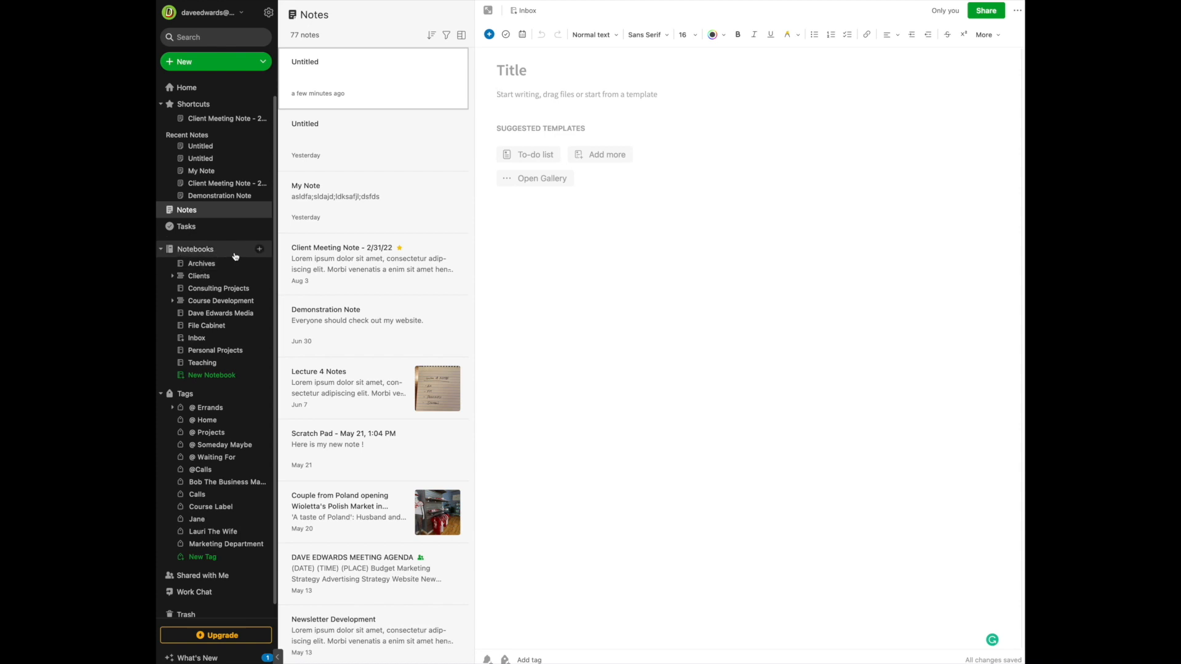
mouse_move(259, 252)
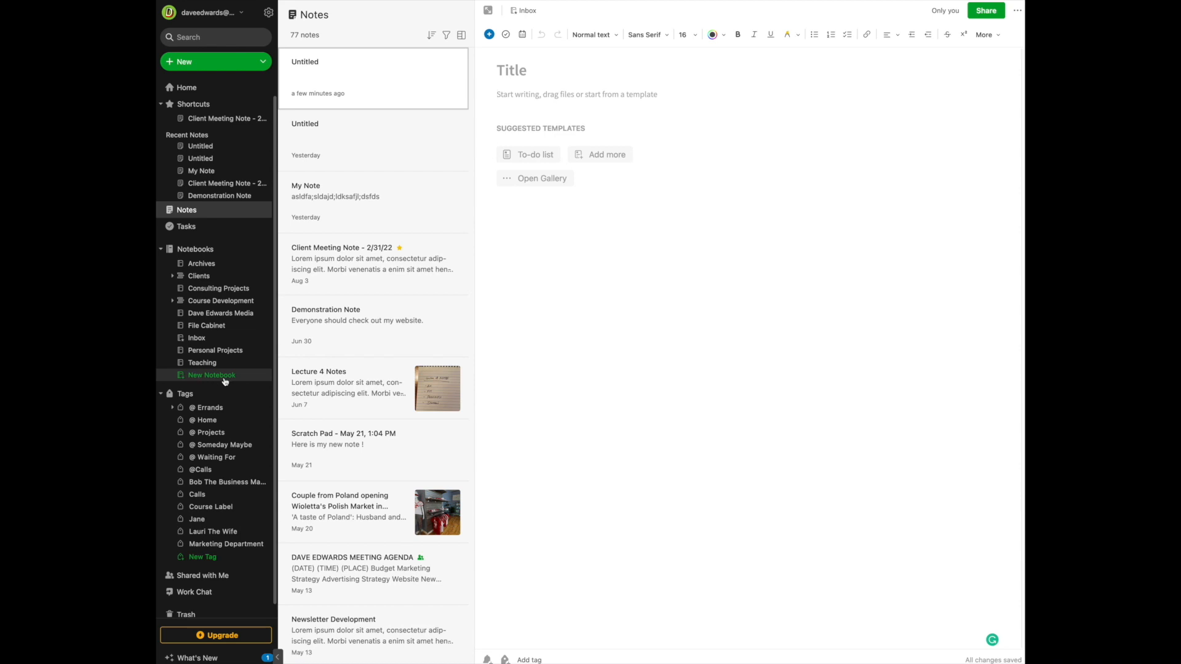
Create a new notebook named 'Research' from the sidebar
click(212, 375)
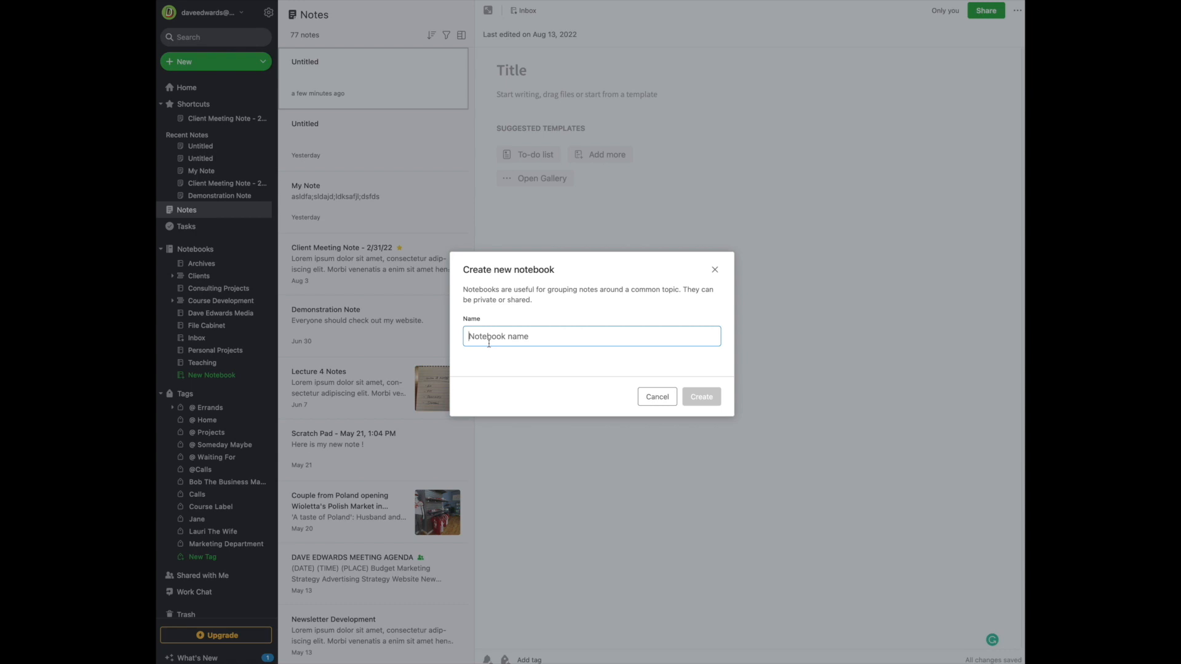
text(Research)
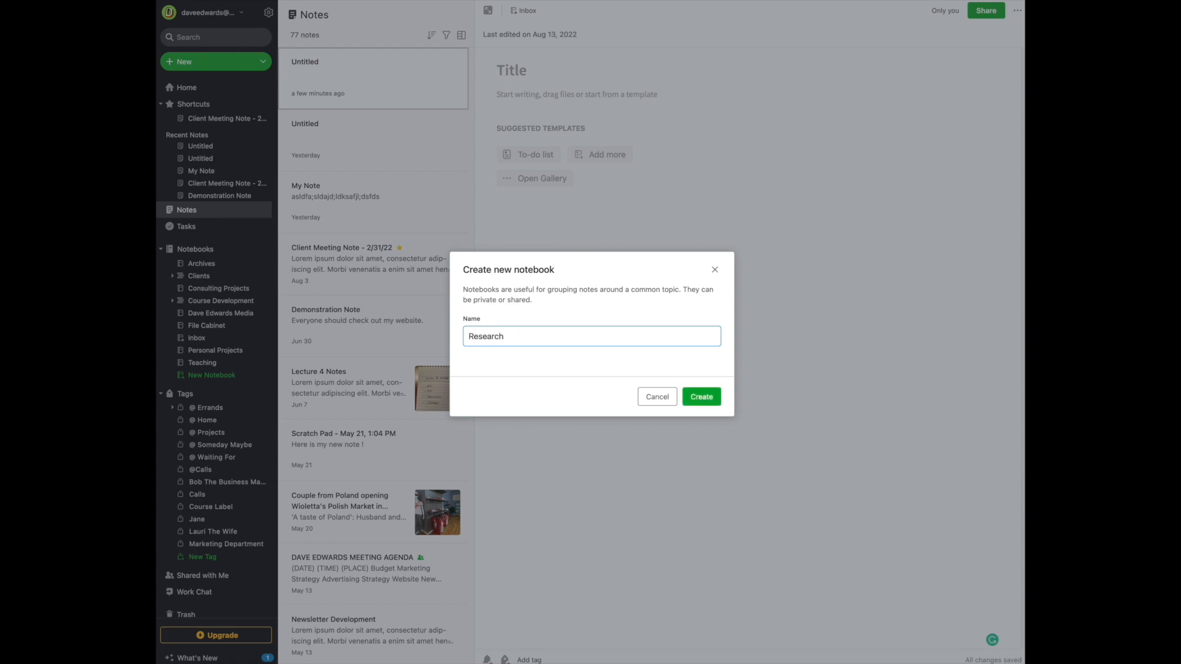
click(699, 396)
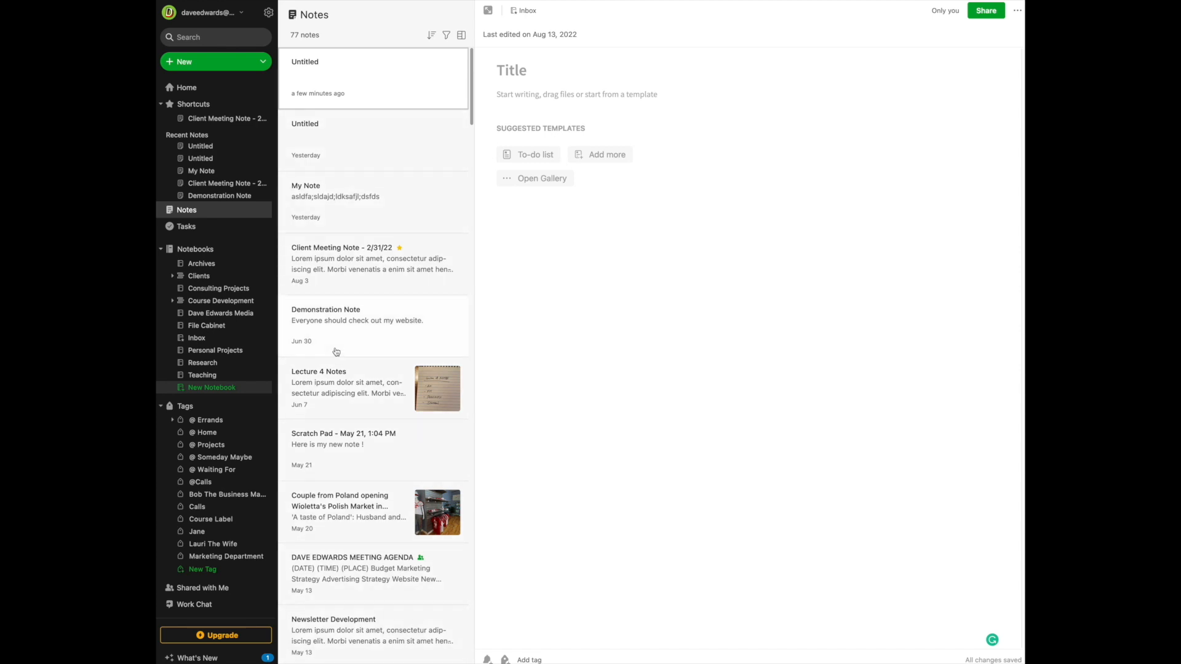
mouse_move(334, 352)
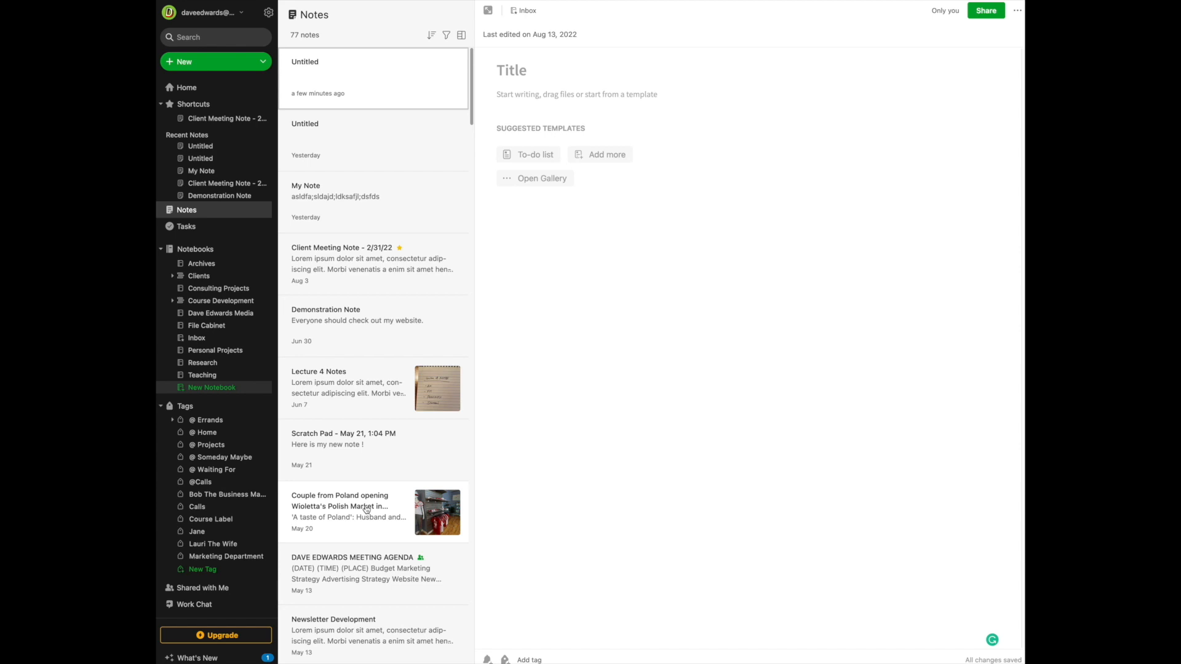
mouse_move(361, 476)
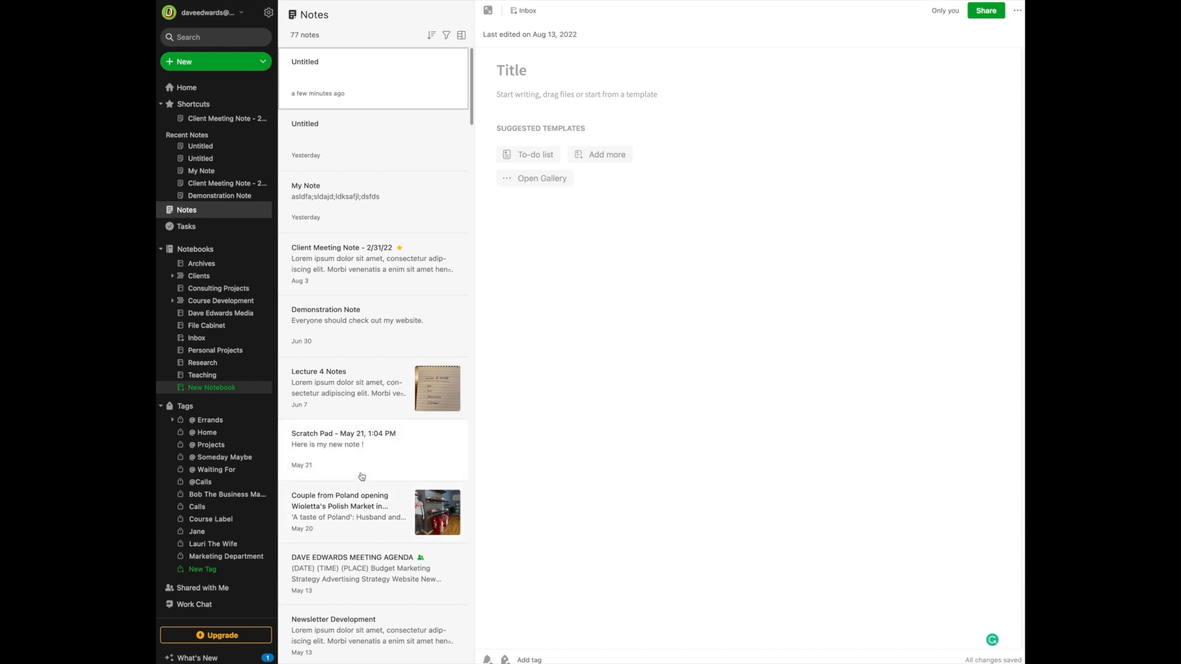
mouse_move(346, 479)
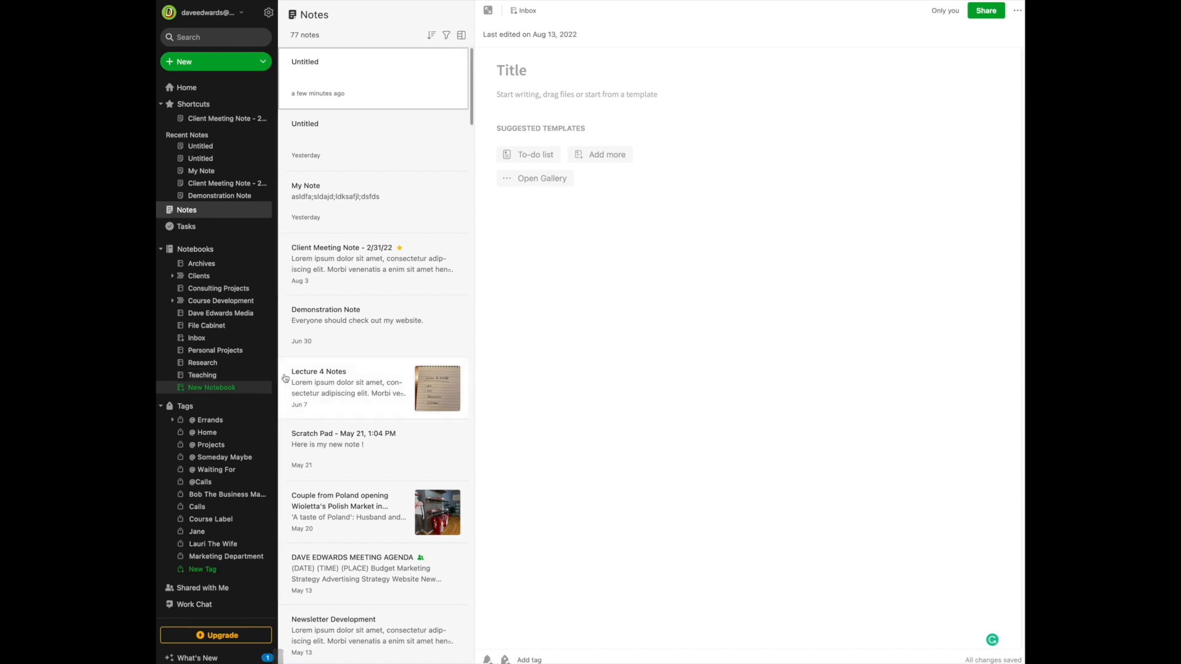
mouse_move(287, 379)
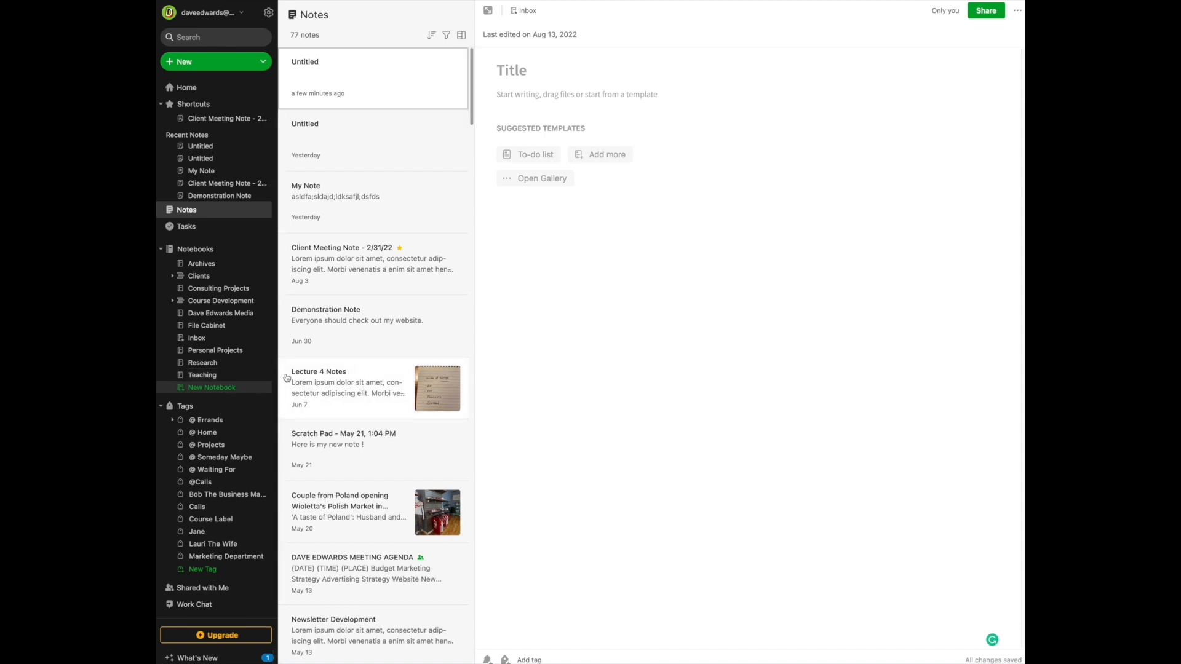
mouse_move(285, 377)
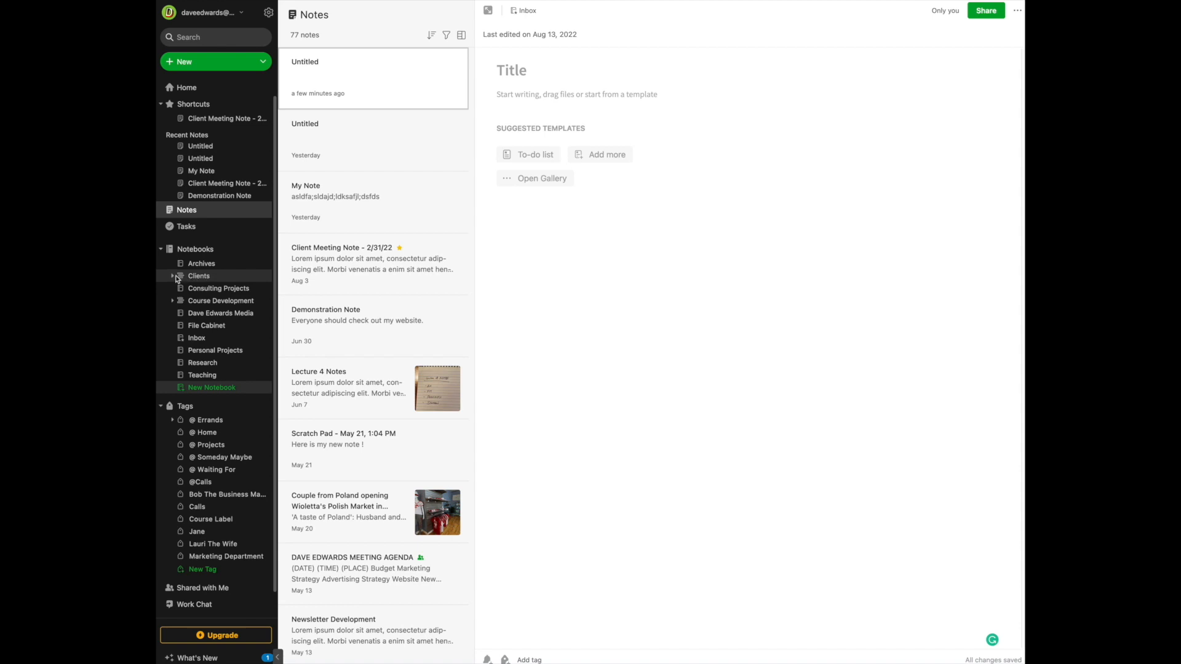
Expand the Clients stack and browse the Client A notebook inside it
click(174, 275)
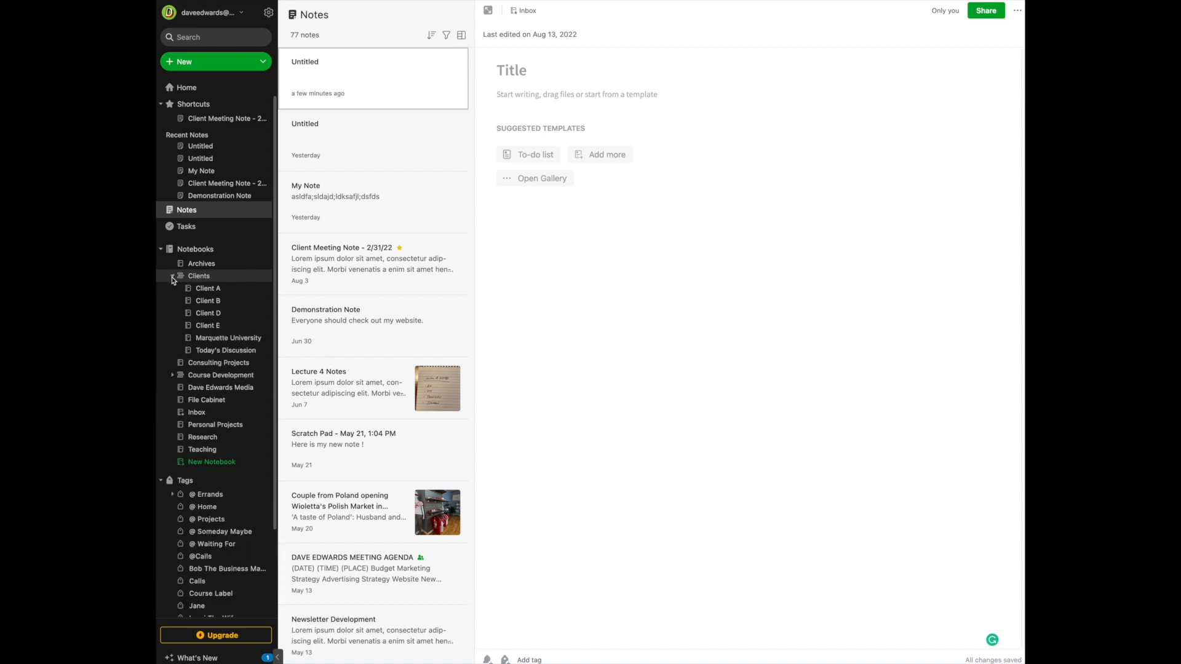
mouse_move(208, 287)
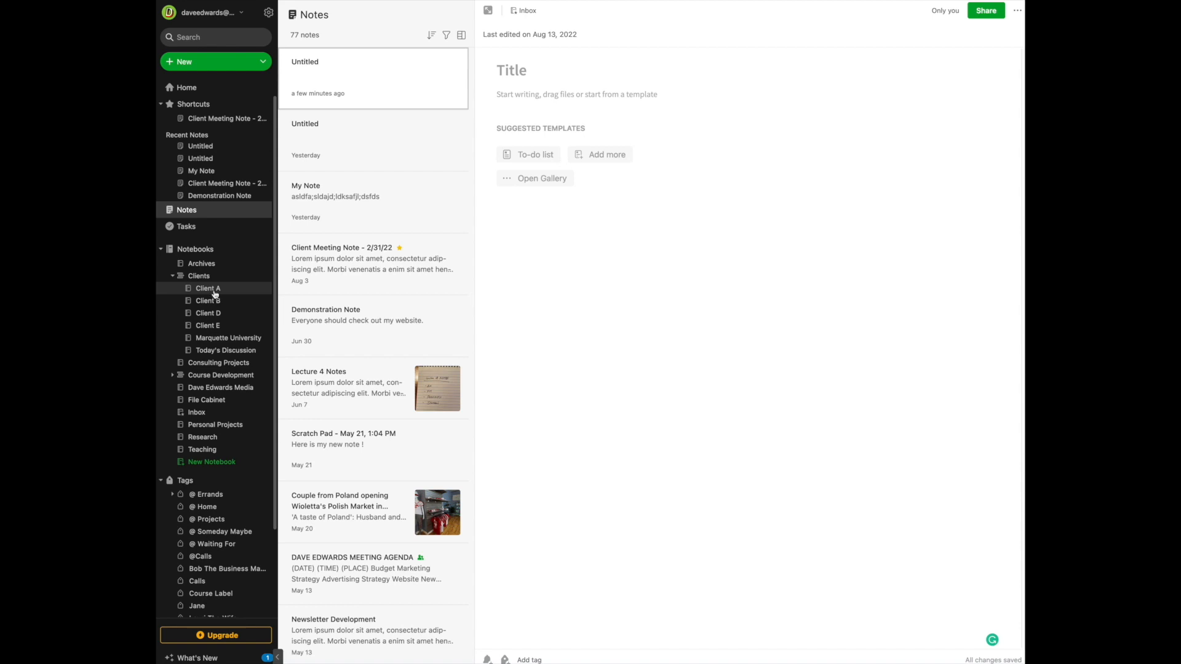
mouse_move(217, 294)
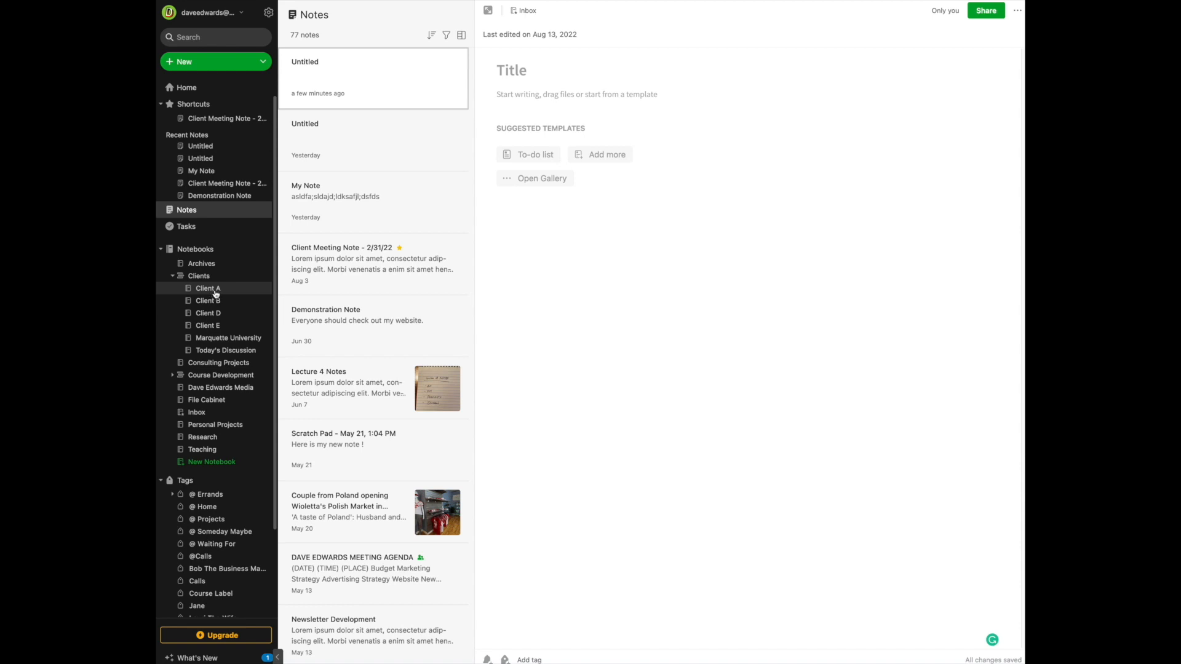
click(172, 276)
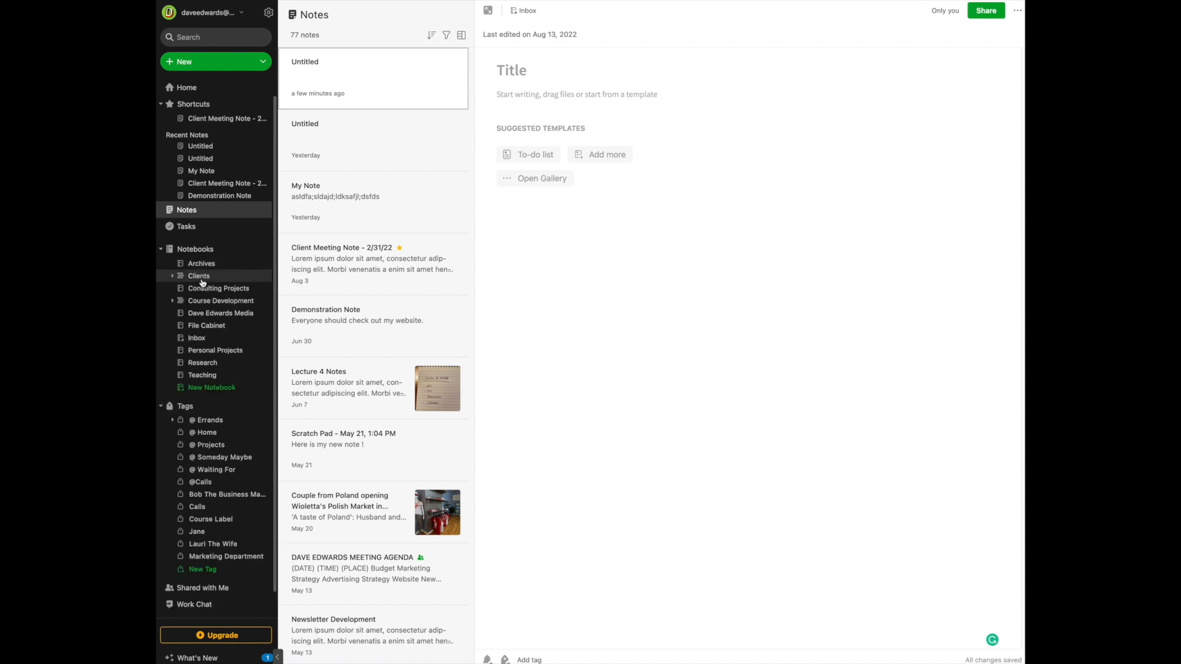
mouse_move(181, 281)
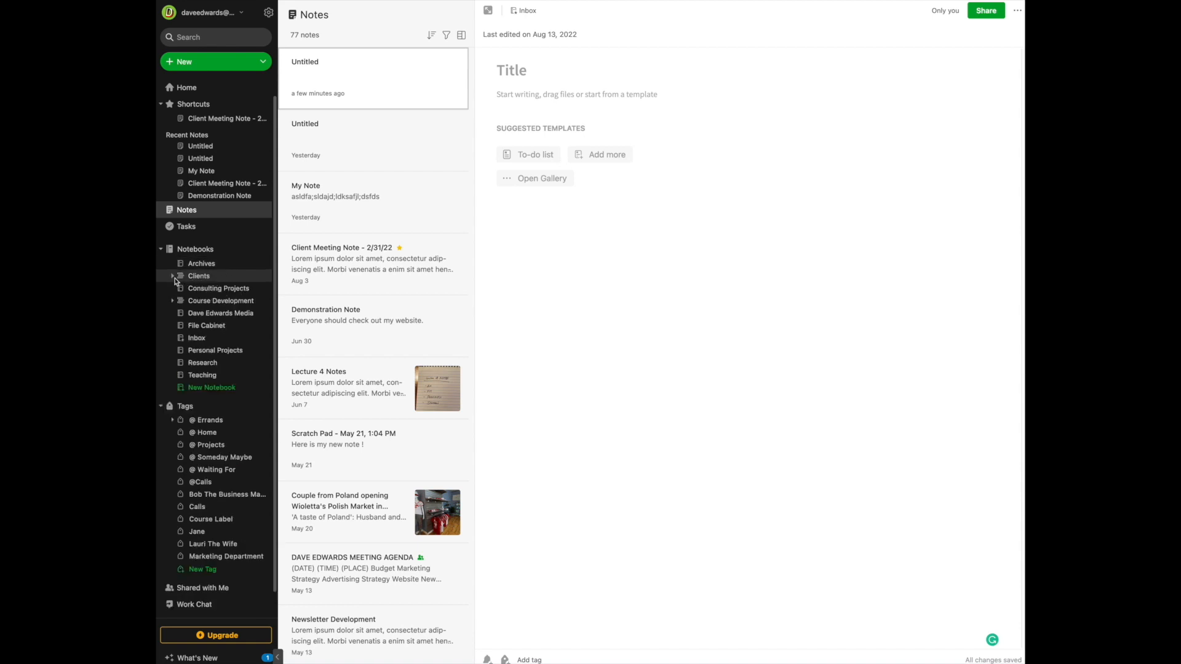
click(173, 275)
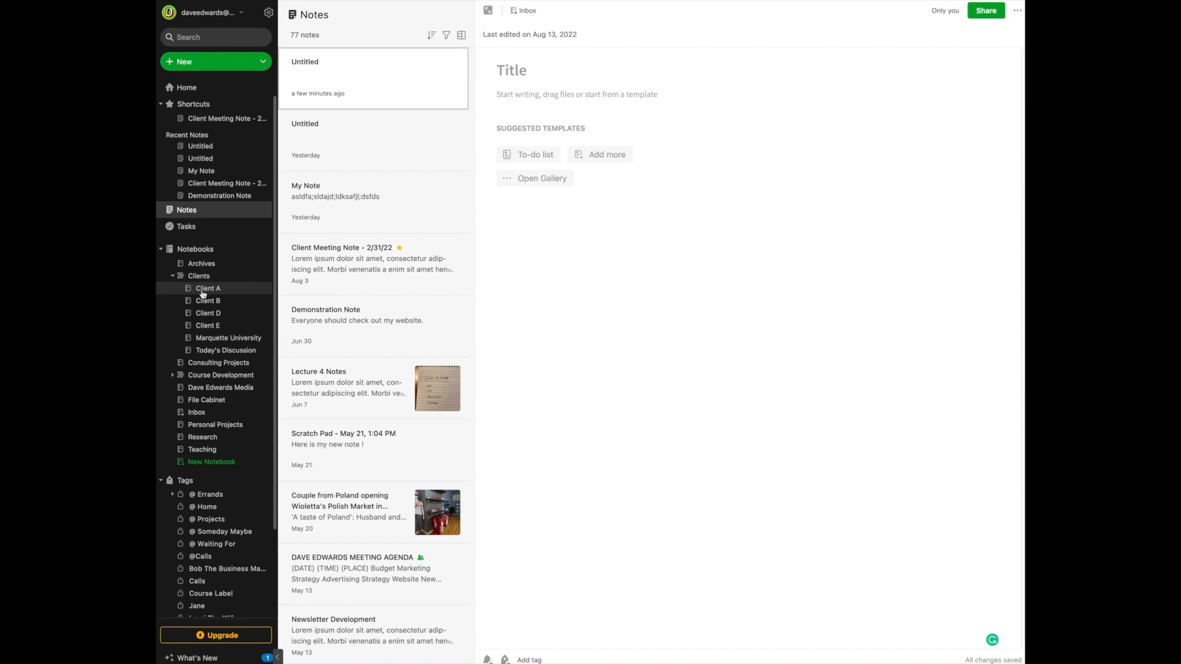
mouse_move(208, 295)
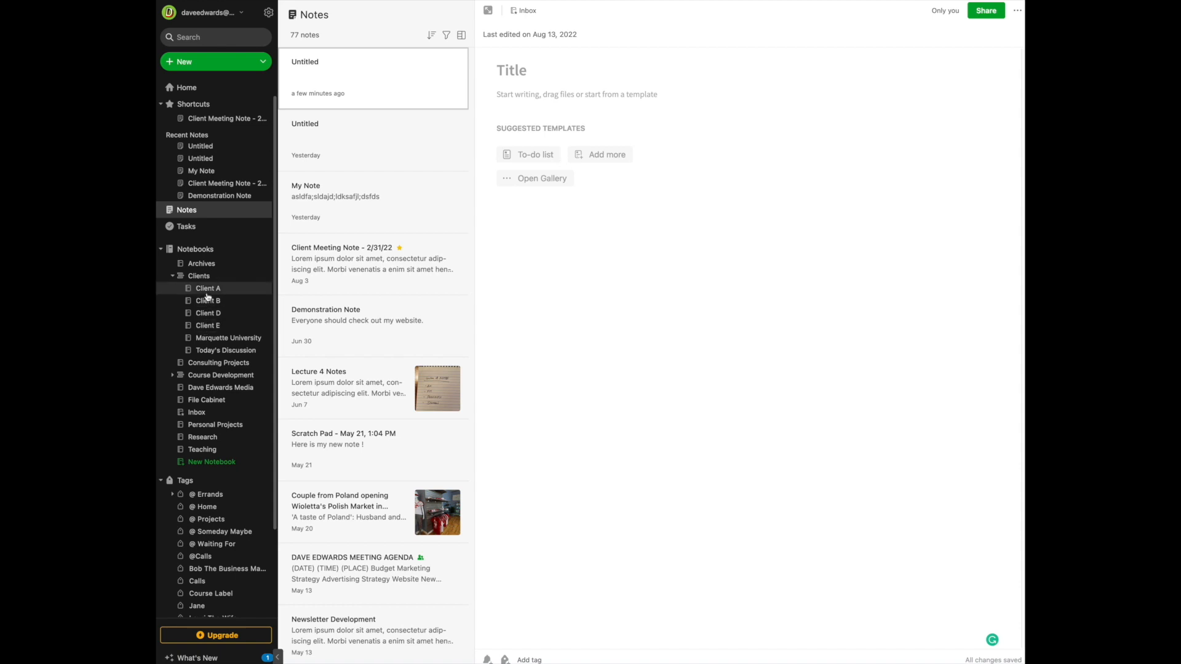
click(208, 288)
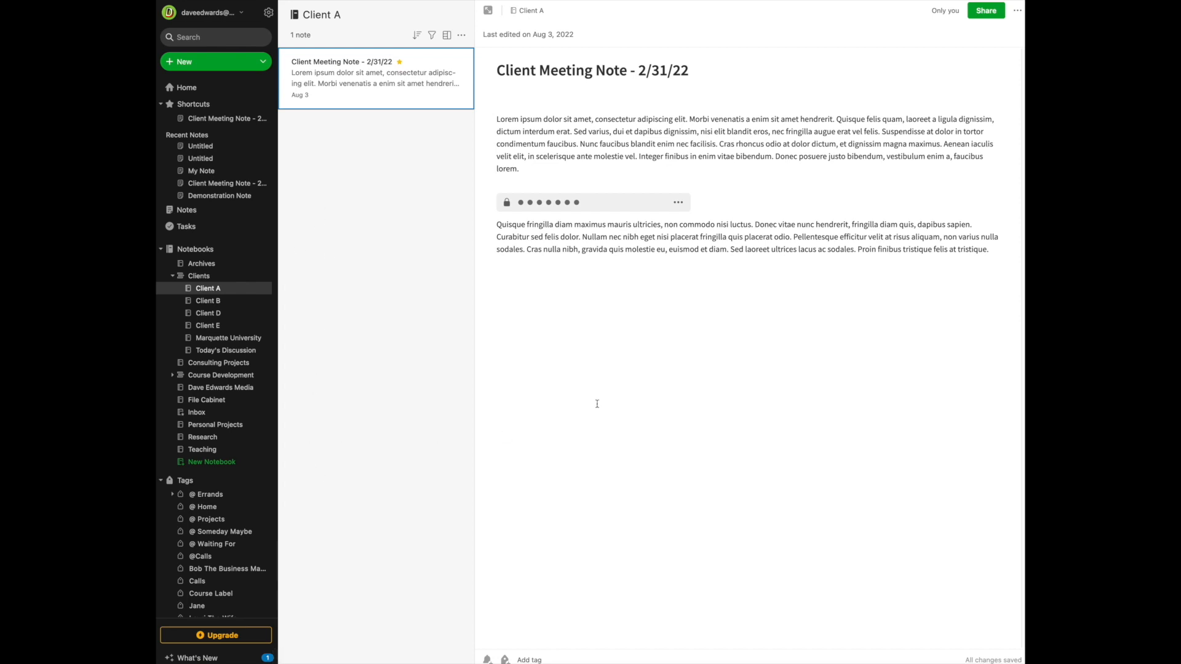
mouse_move(433, 374)
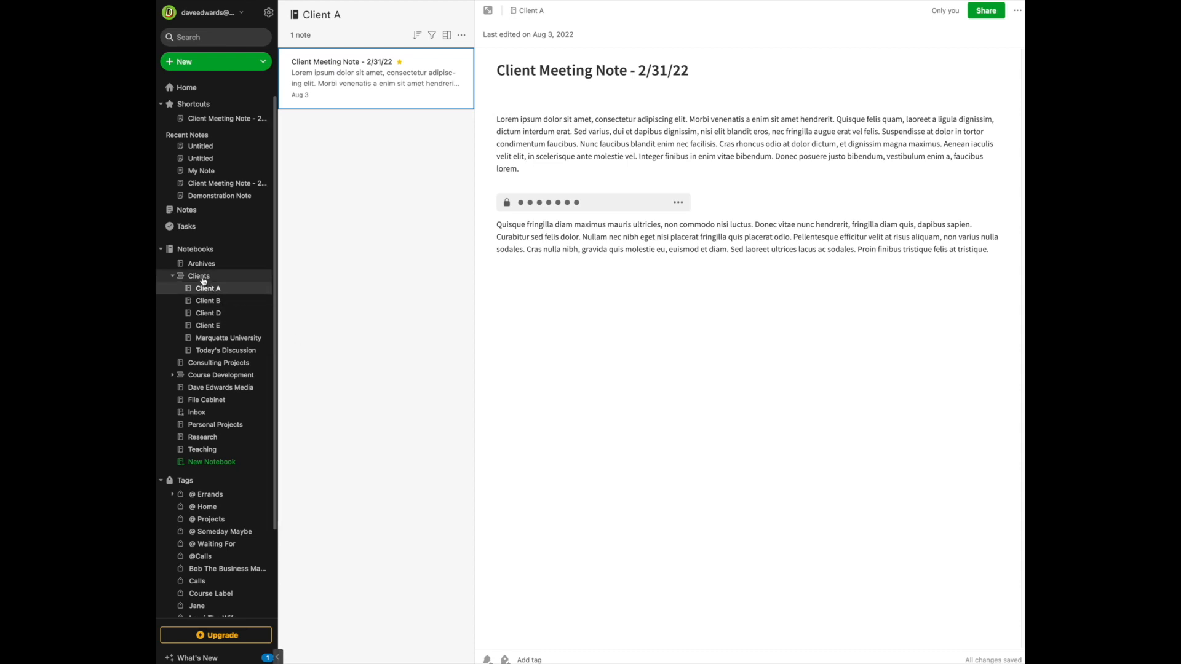
Collapse the Clients stack and show the overview of all notebooks
click(172, 278)
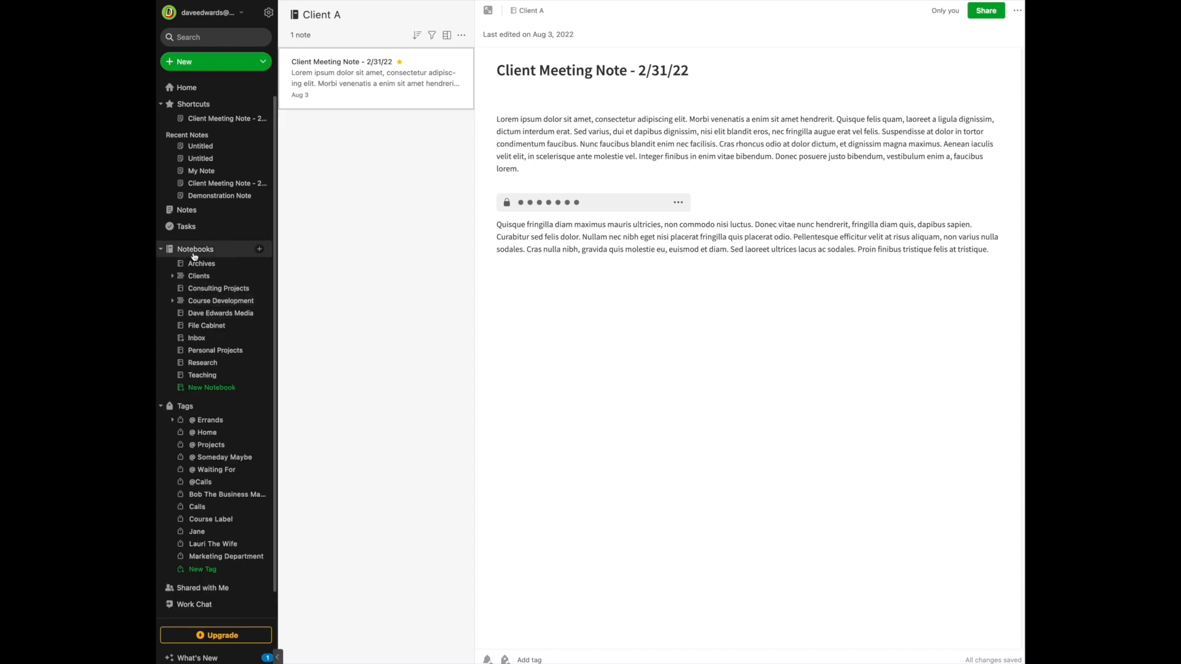
click(194, 250)
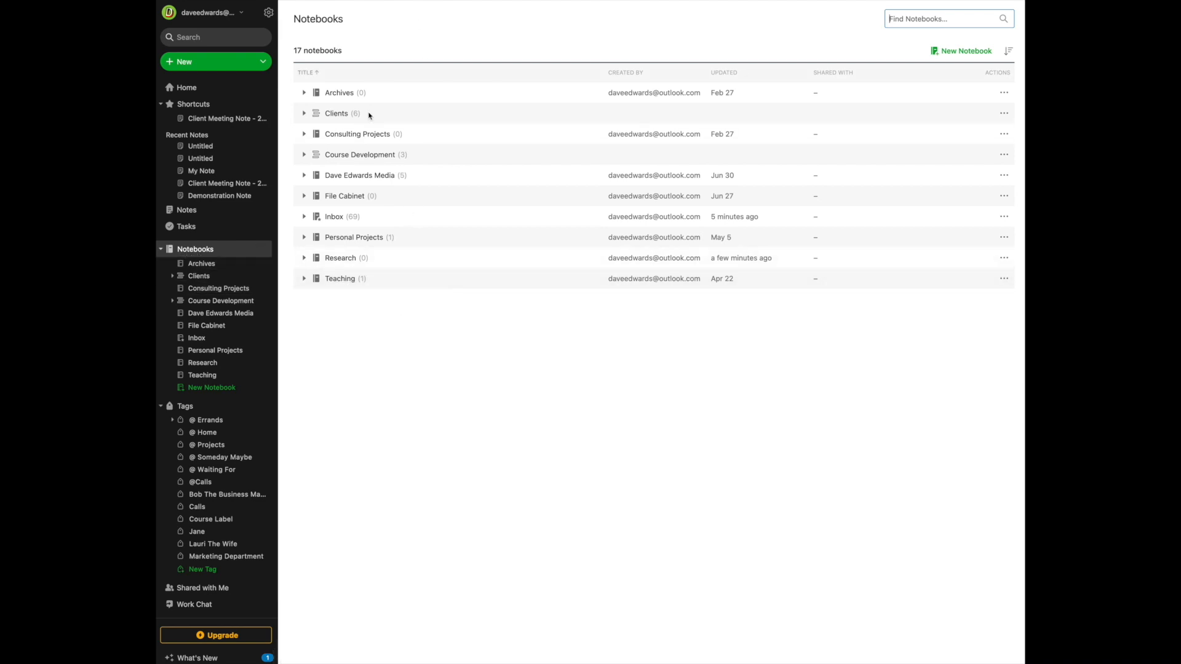
mouse_move(460, 370)
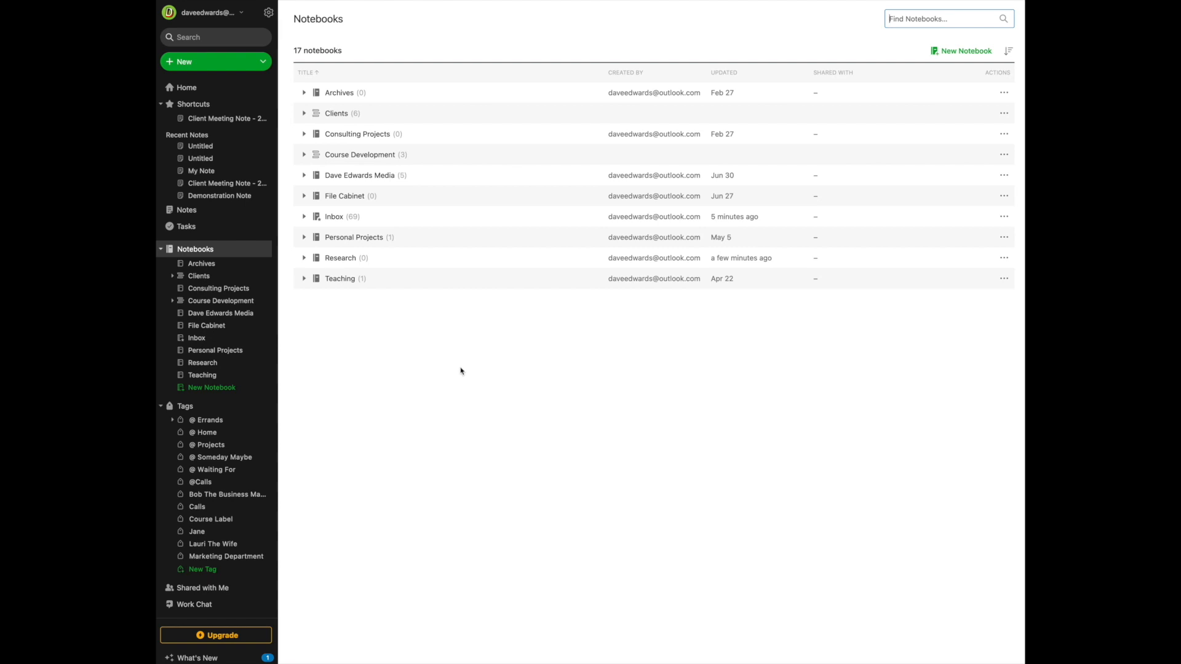
mouse_move(420, 377)
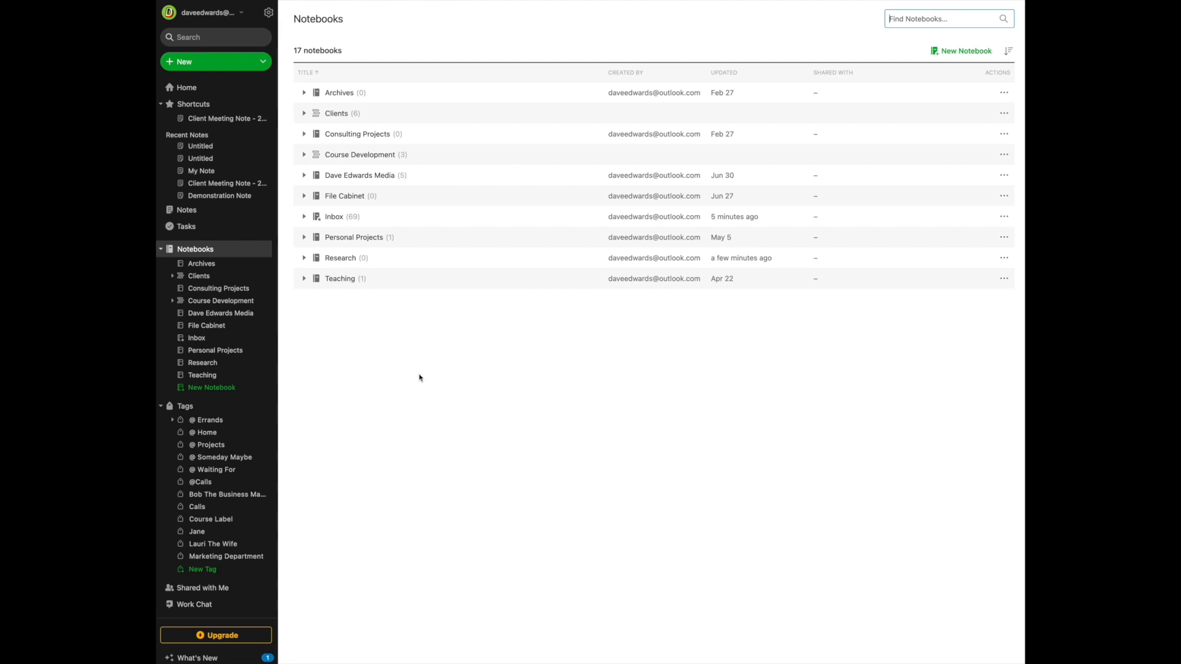
mouse_move(420, 512)
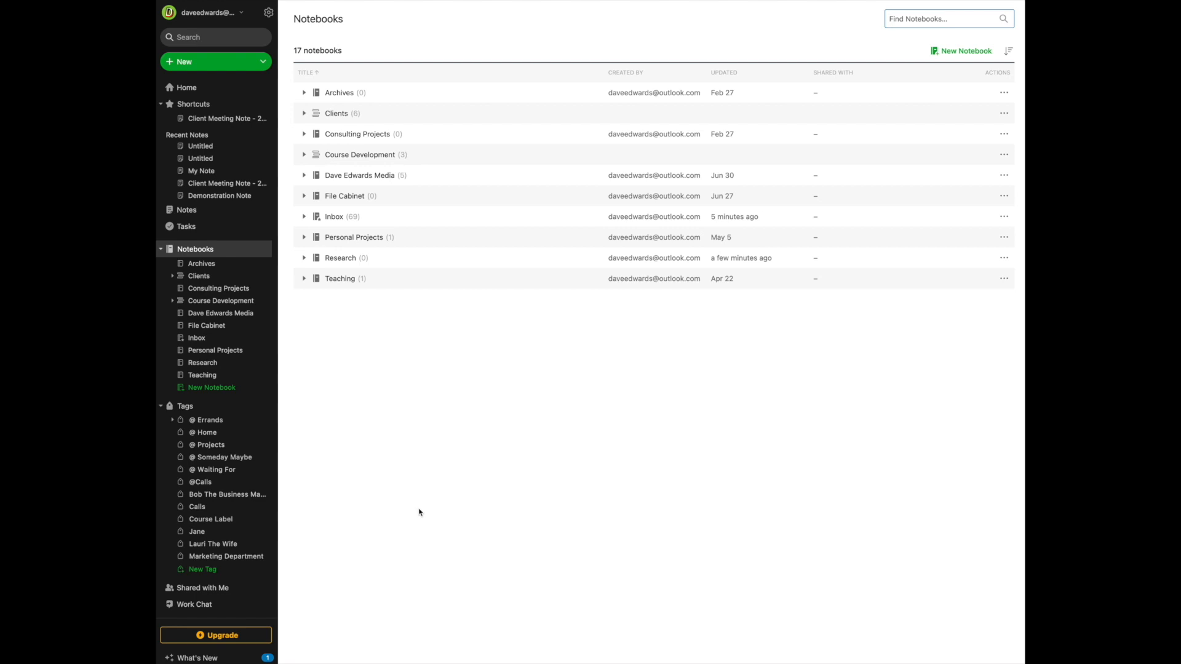
mouse_move(686, 422)
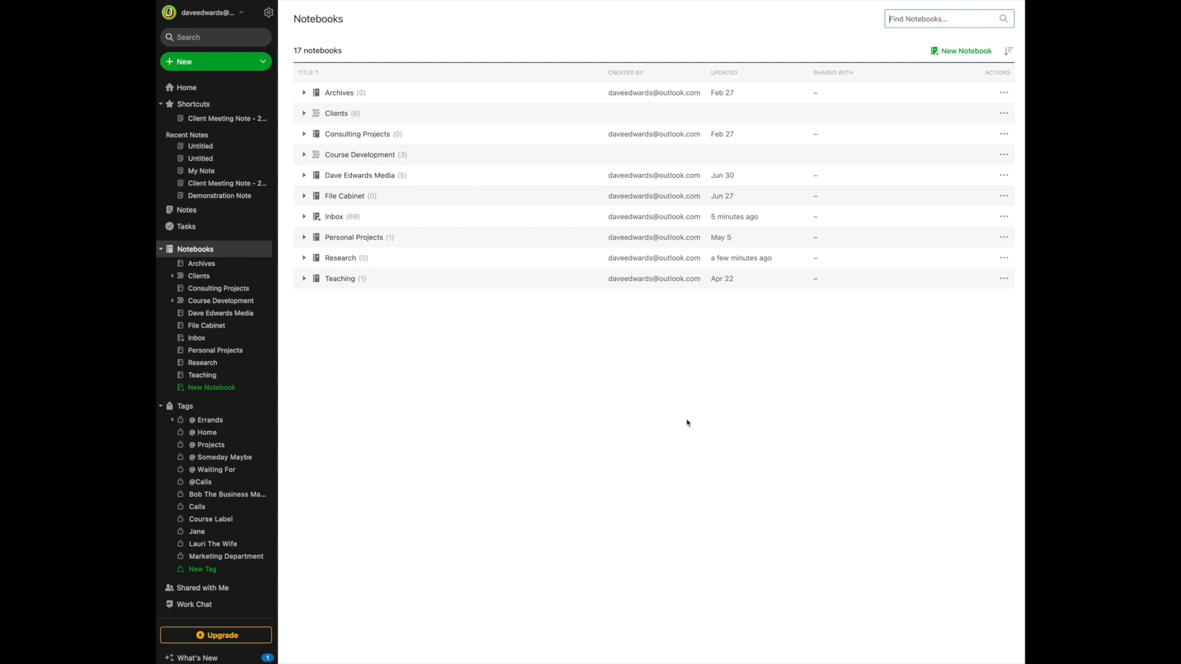
mouse_move(966, 50)
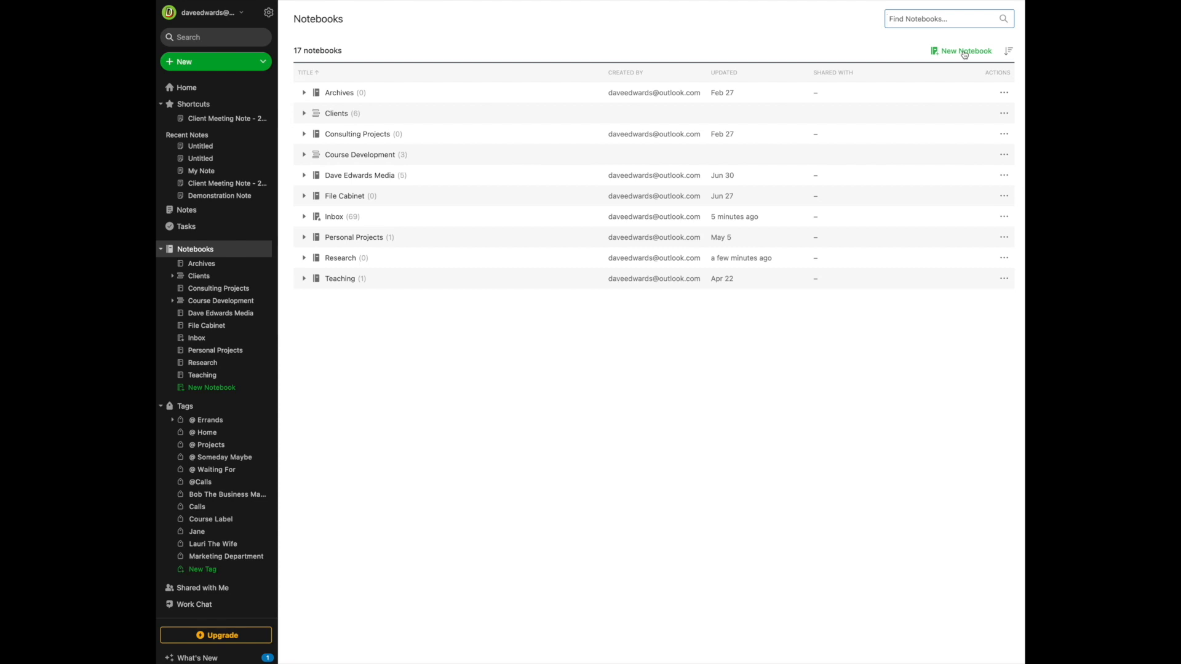
Create a new notebook named 'Mouse, Mickey' from the Notebooks overview
click(966, 50)
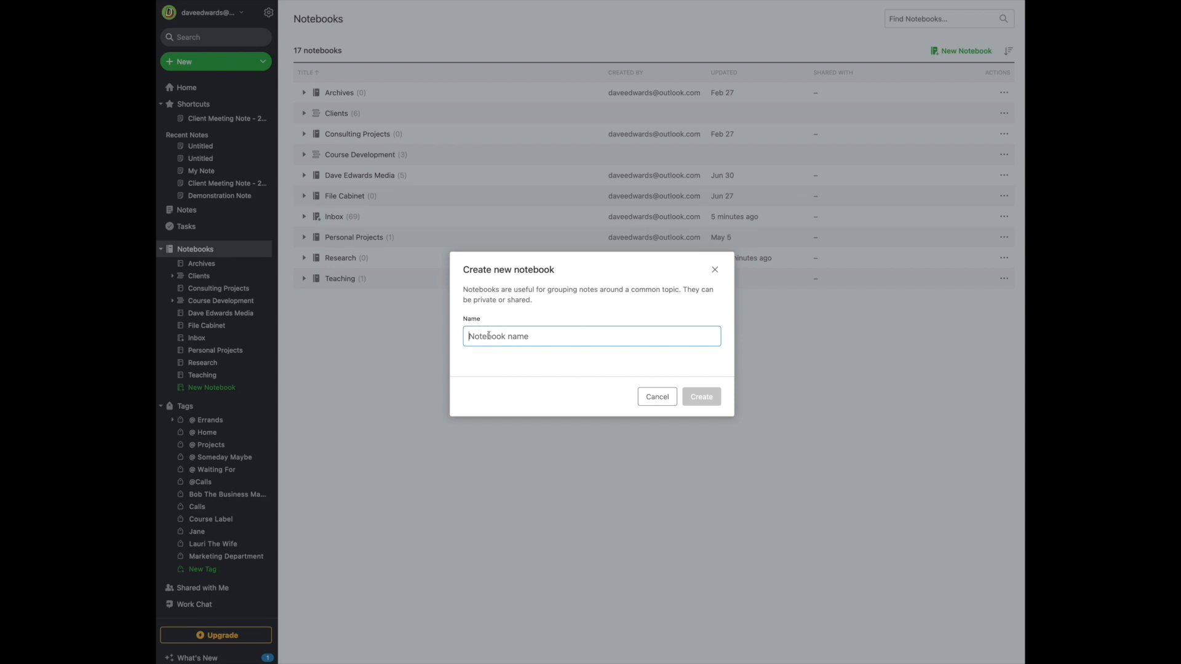
text(Mouse, Mi)
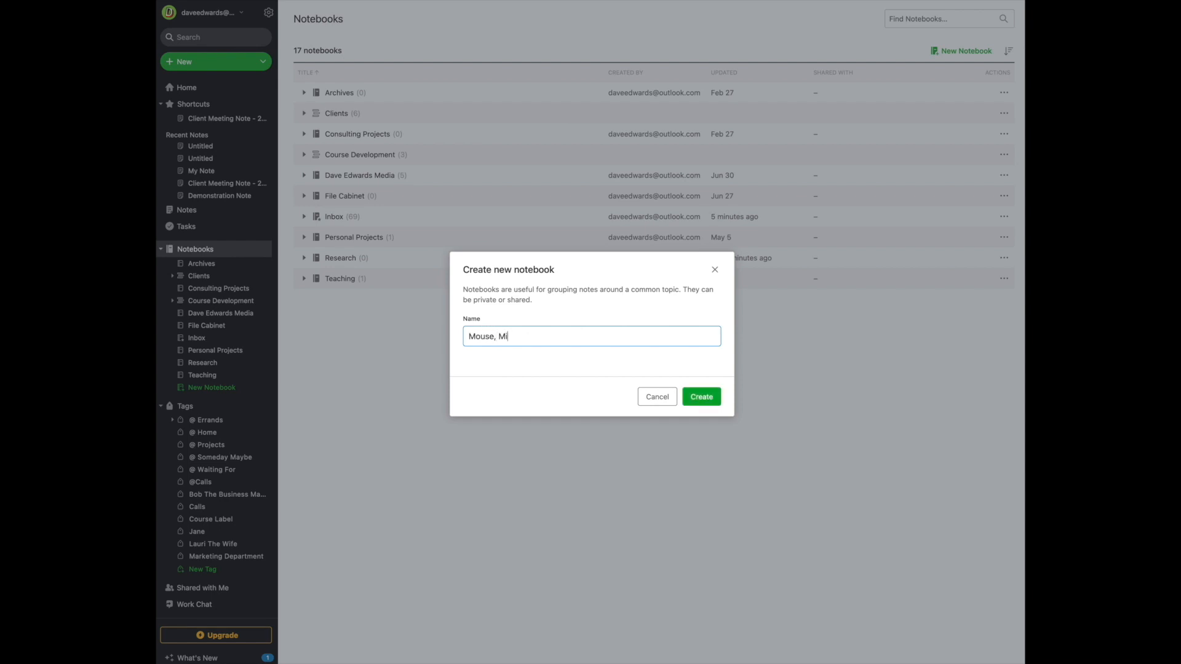
text(ckey)
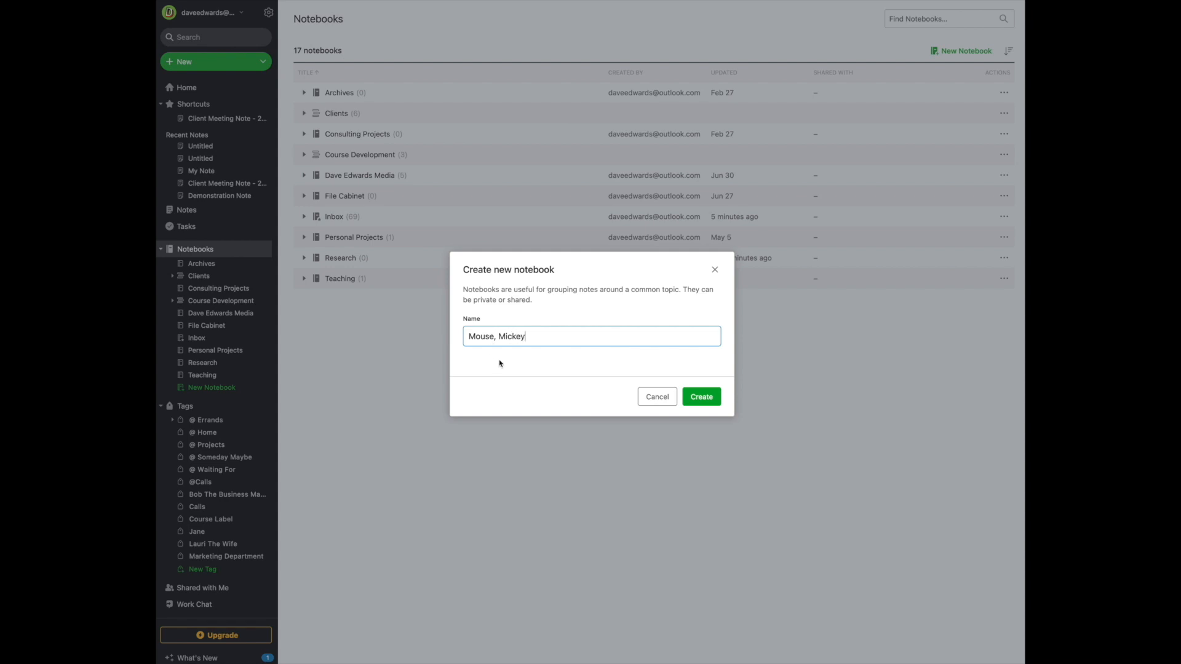
click(700, 396)
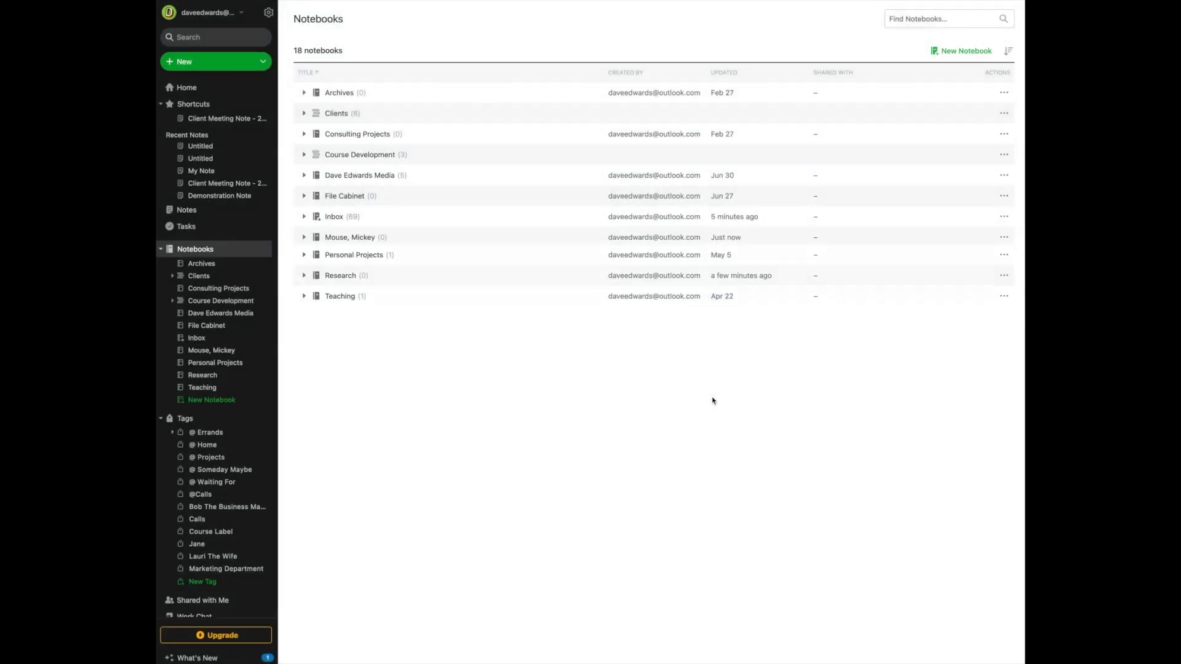
click(965, 50)
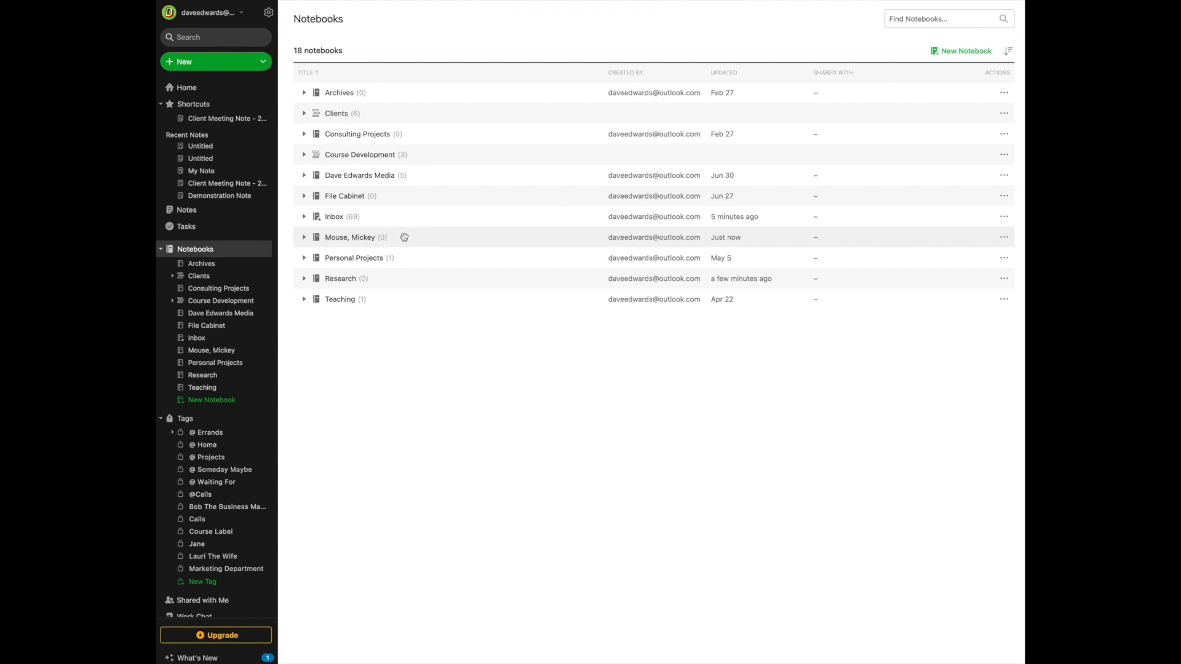
mouse_move(406, 115)
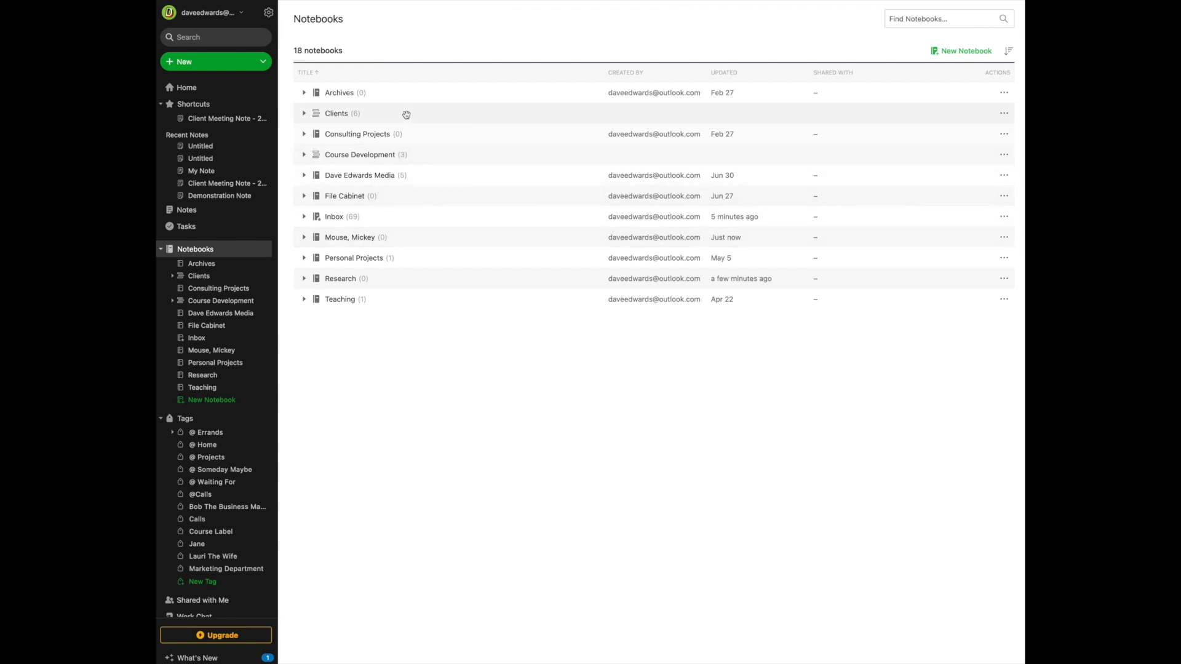
mouse_move(397, 237)
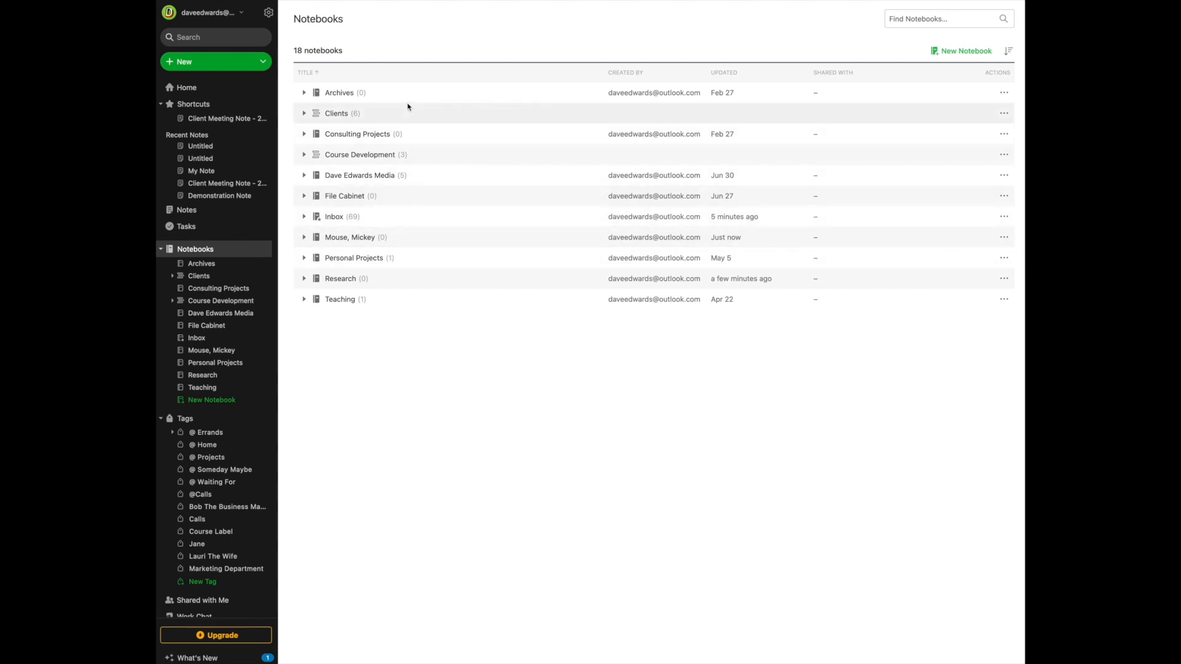
mouse_move(403, 116)
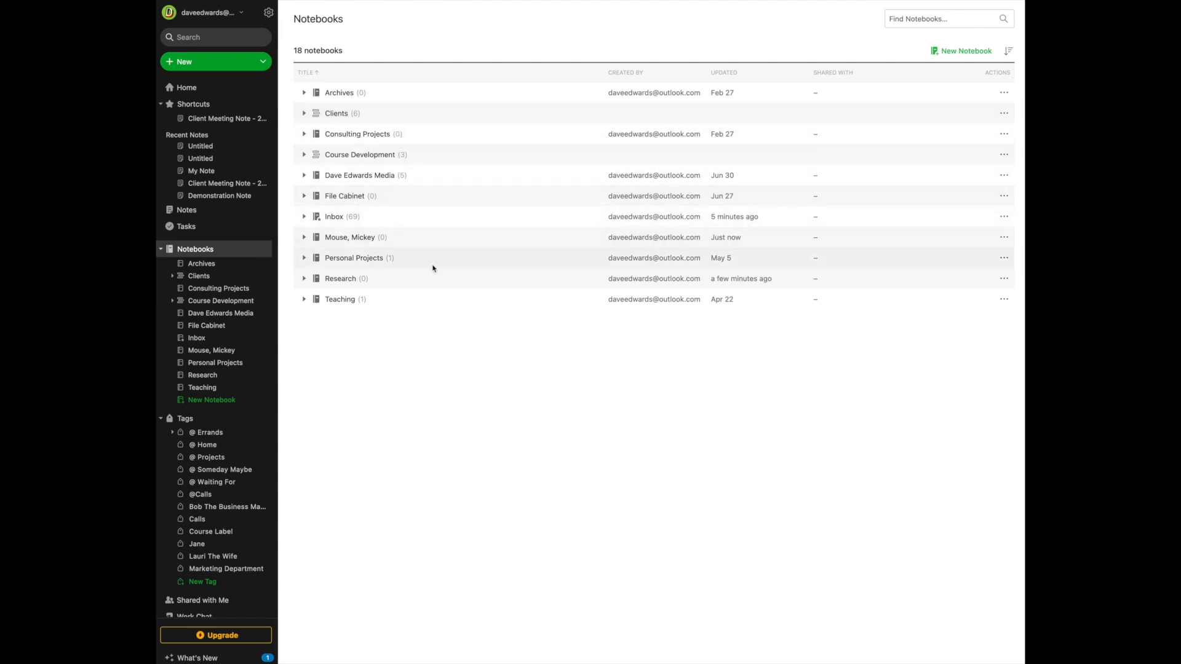
mouse_move(391, 240)
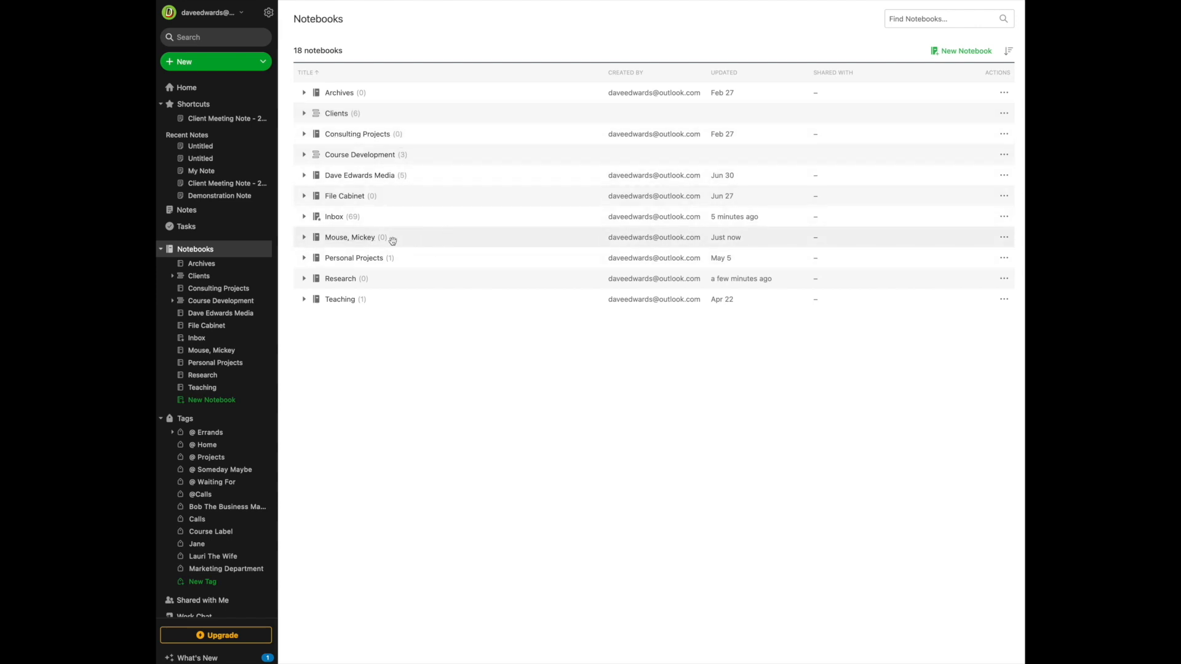
mouse_move(976, 236)
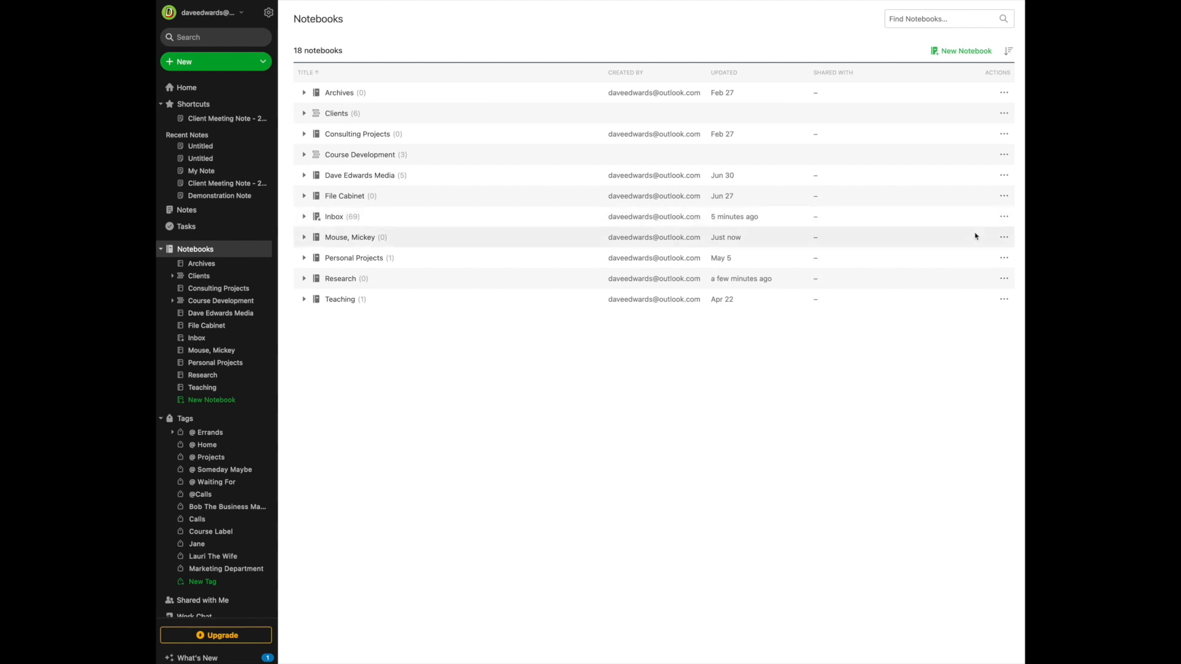
mouse_move(1004, 237)
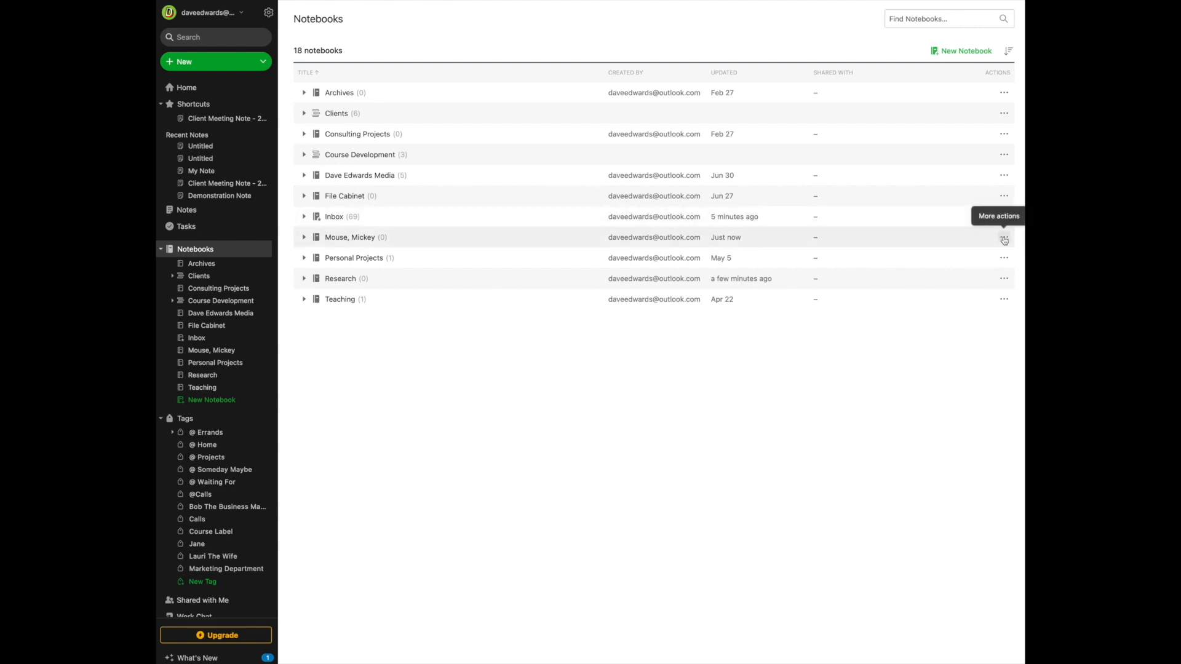
Add the 'Mouse, Mickey' notebook to the Clients stack via its actions menu
click(1004, 240)
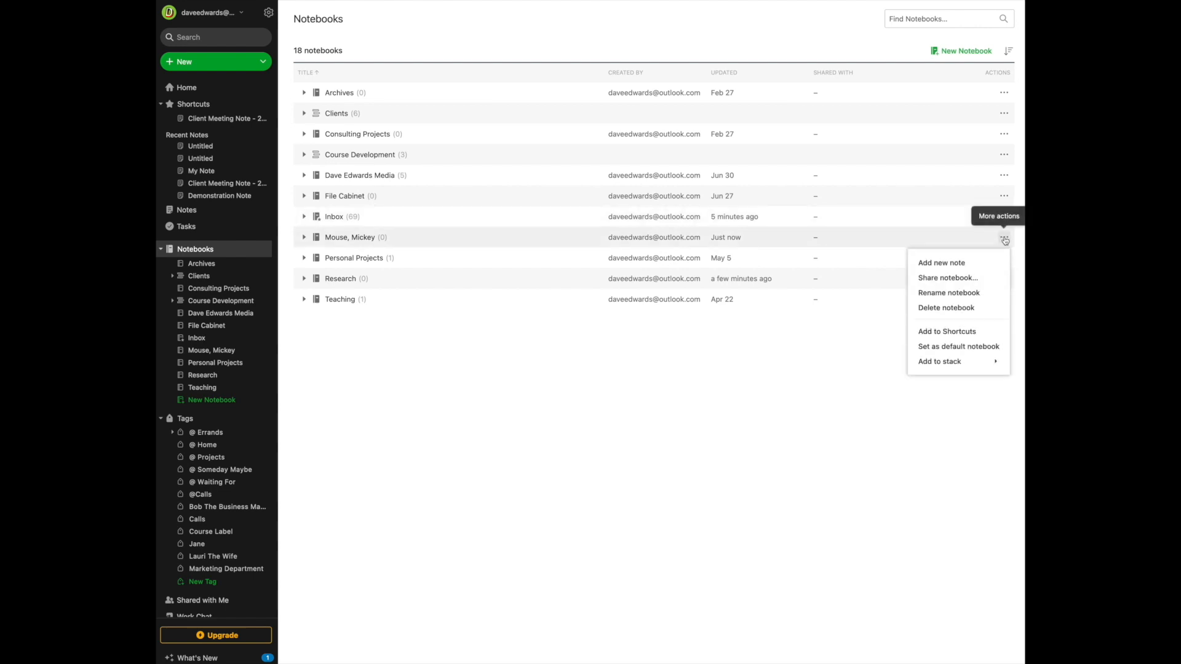
mouse_move(948, 292)
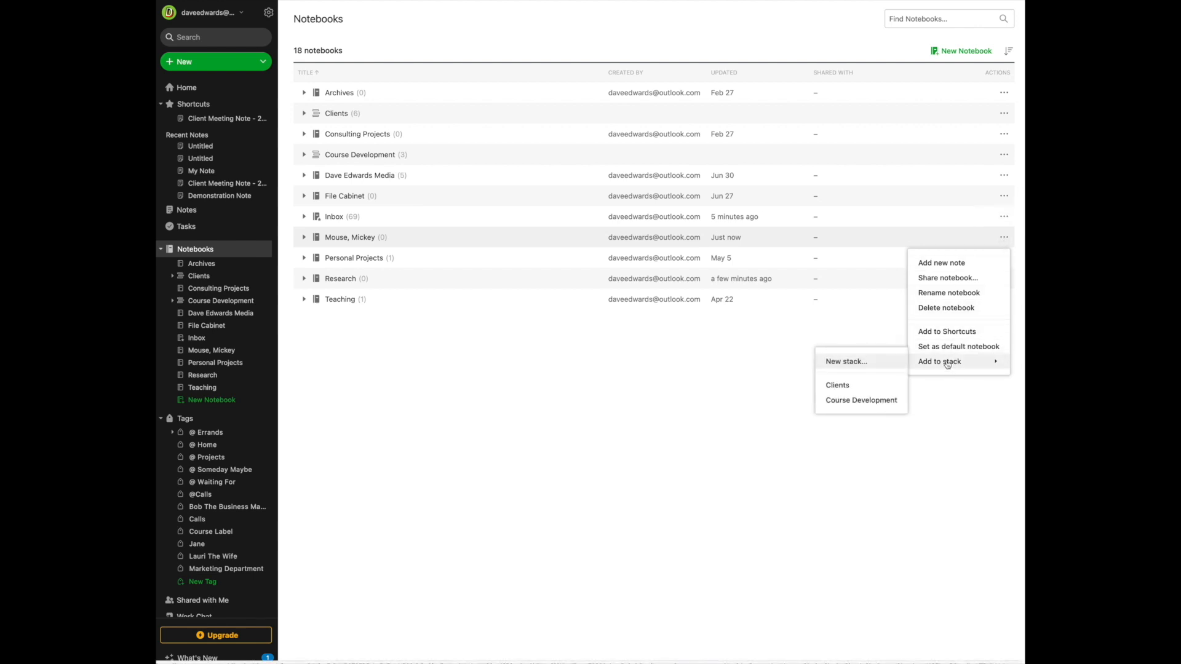
mouse_move(903, 364)
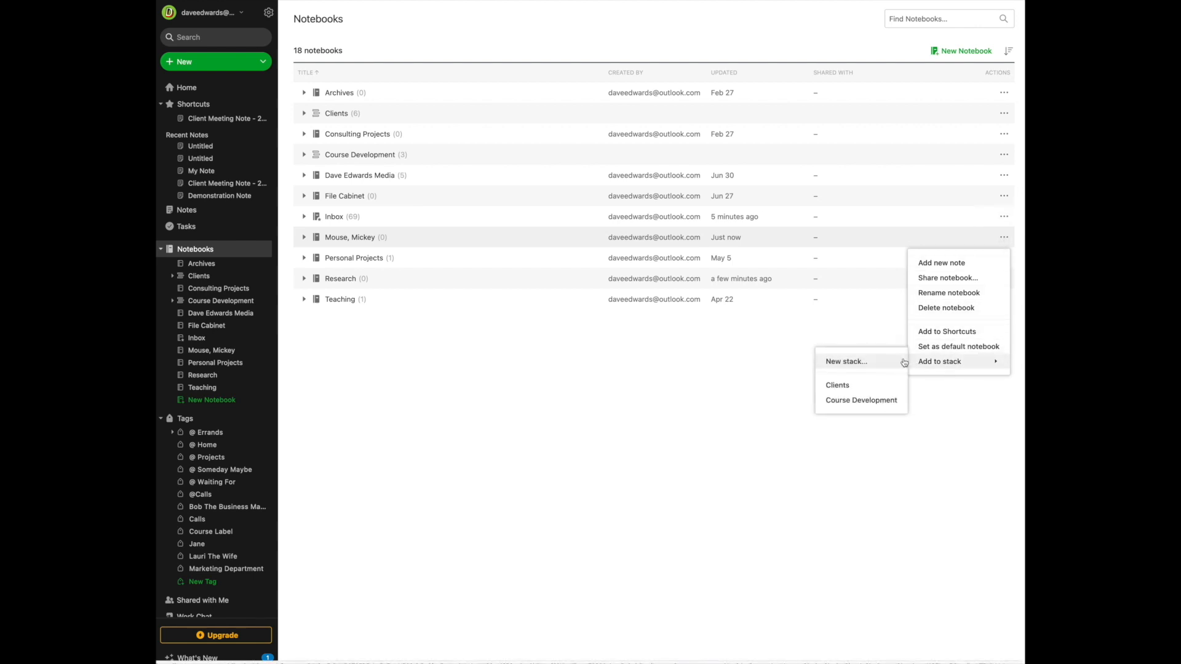
mouse_move(848, 378)
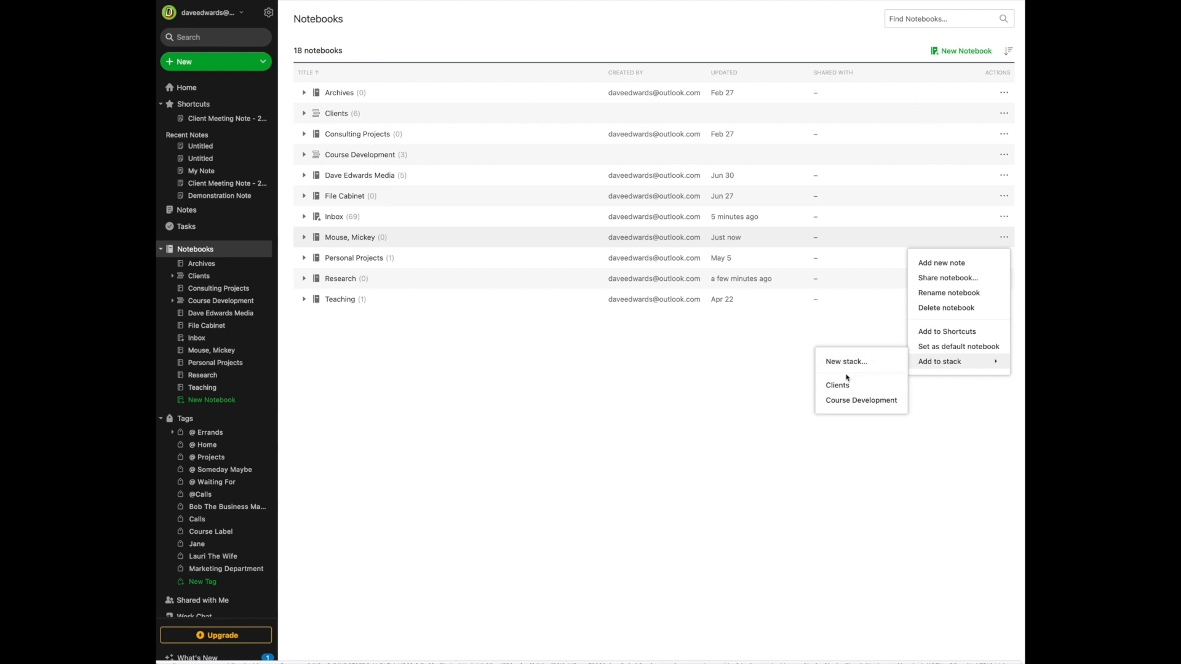
mouse_move(861, 400)
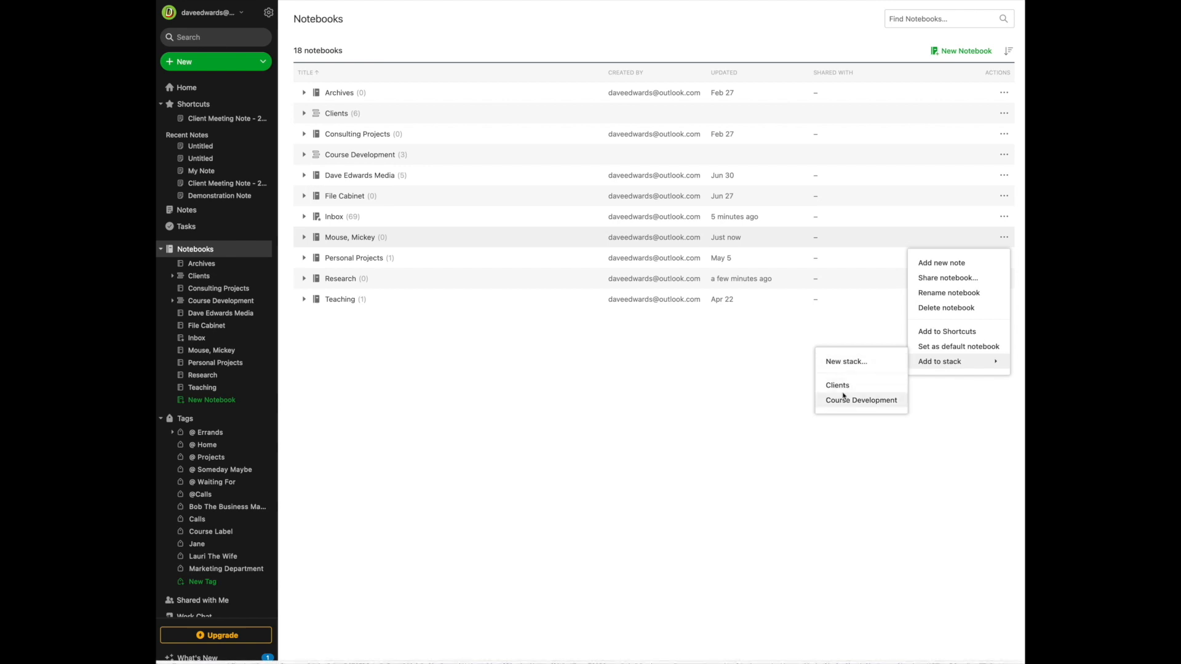
click(836, 385)
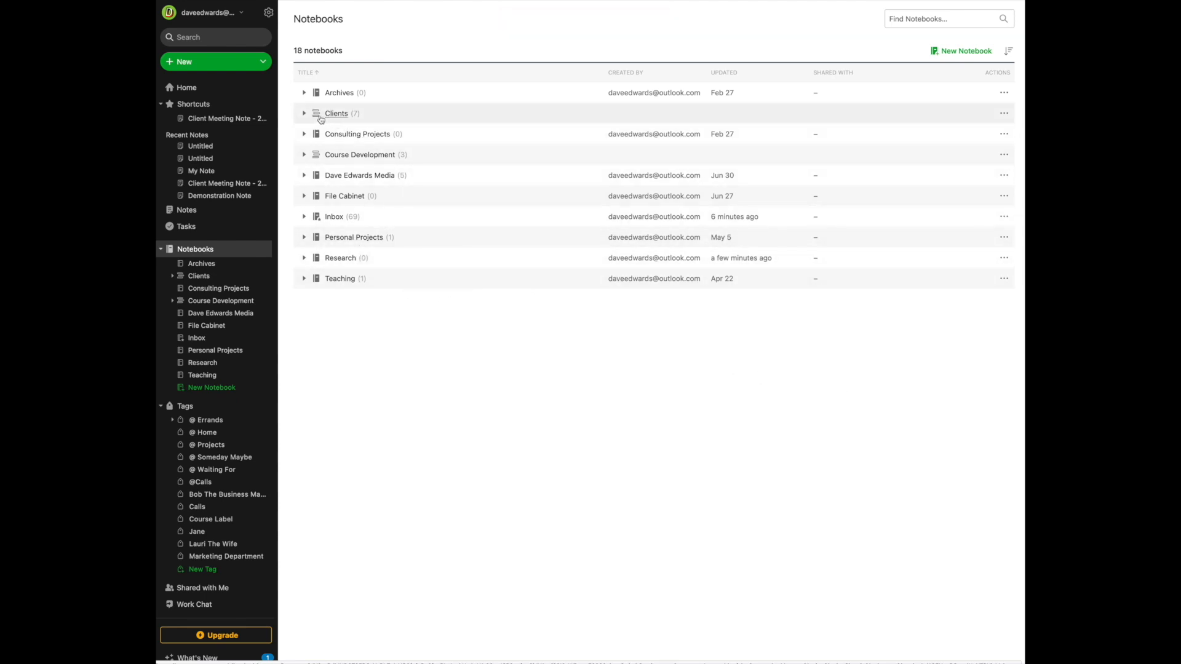
Expand the Clients stack to reveal its seven notebooks, including 'Mouse, Mickey'
click(303, 113)
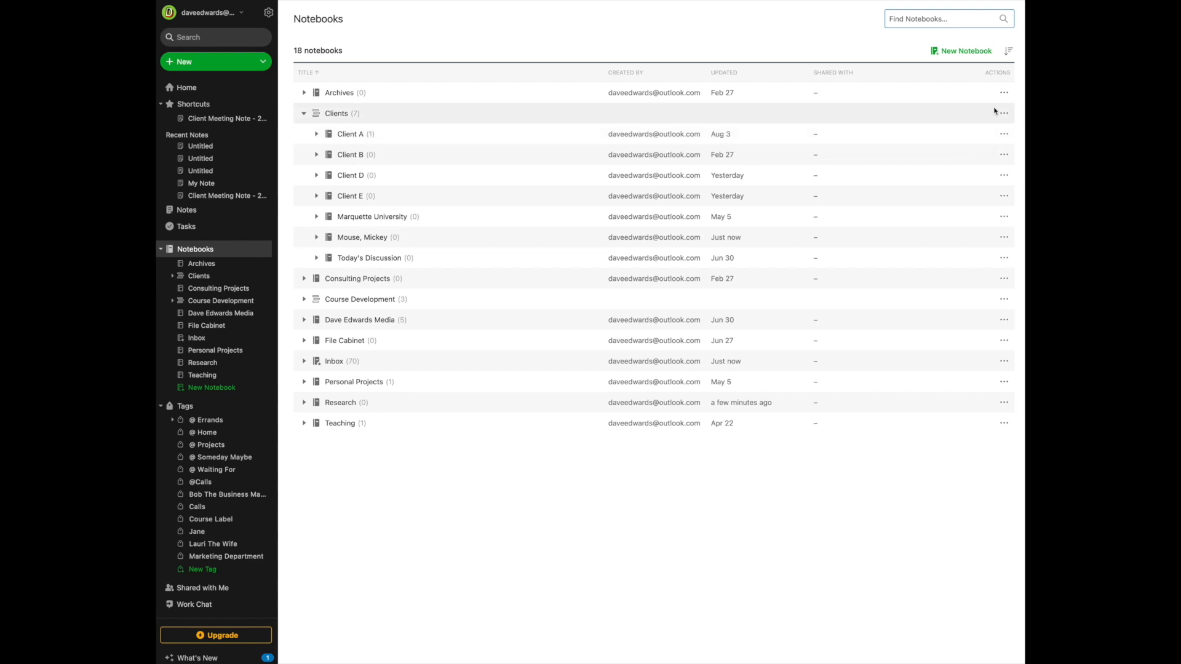
Show the Clients stack's actions menu (create notebook, rename, remove, shortcut)
click(1003, 114)
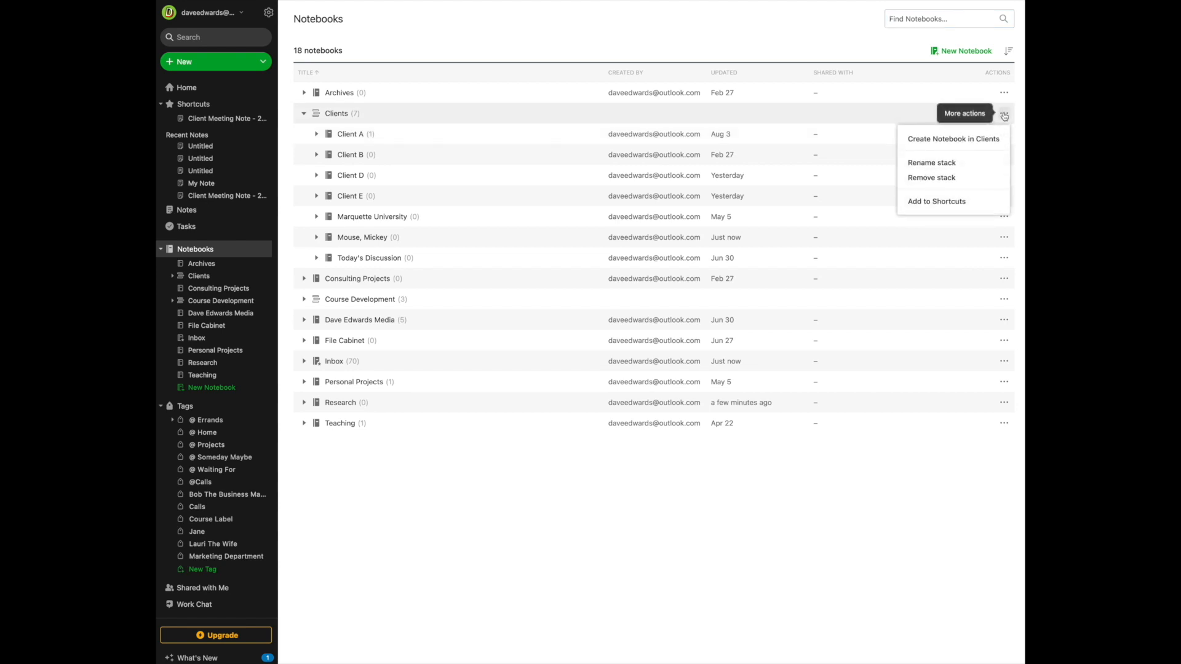
mouse_move(931, 177)
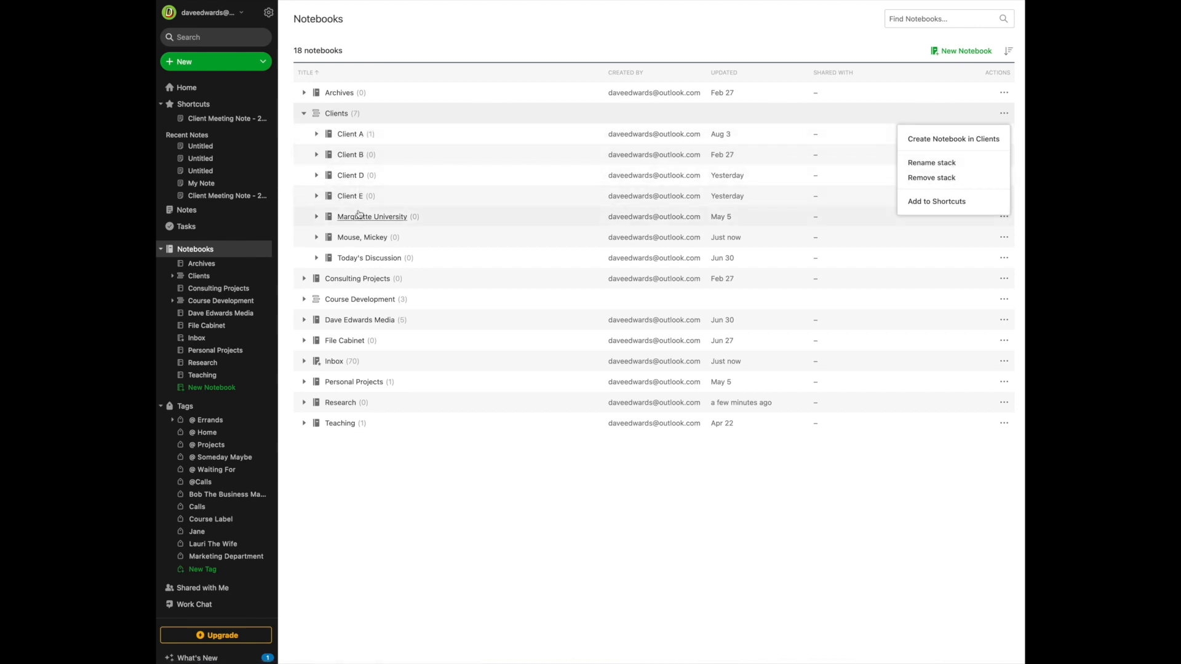
mouse_move(349, 195)
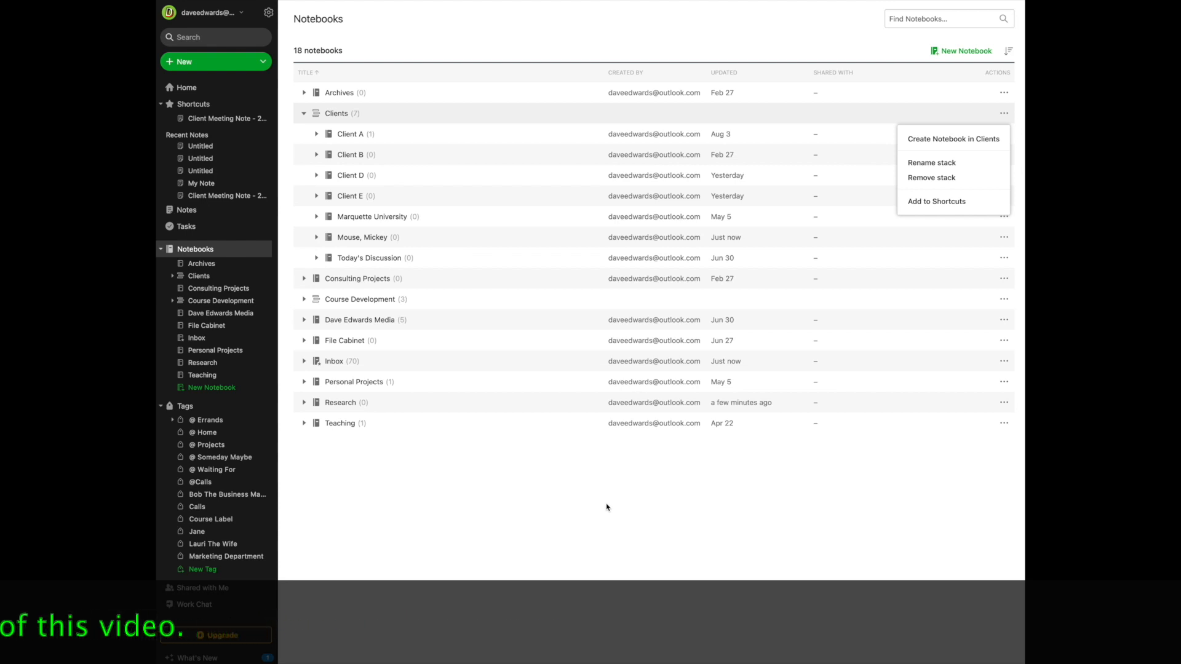
mouse_move(568, 500)
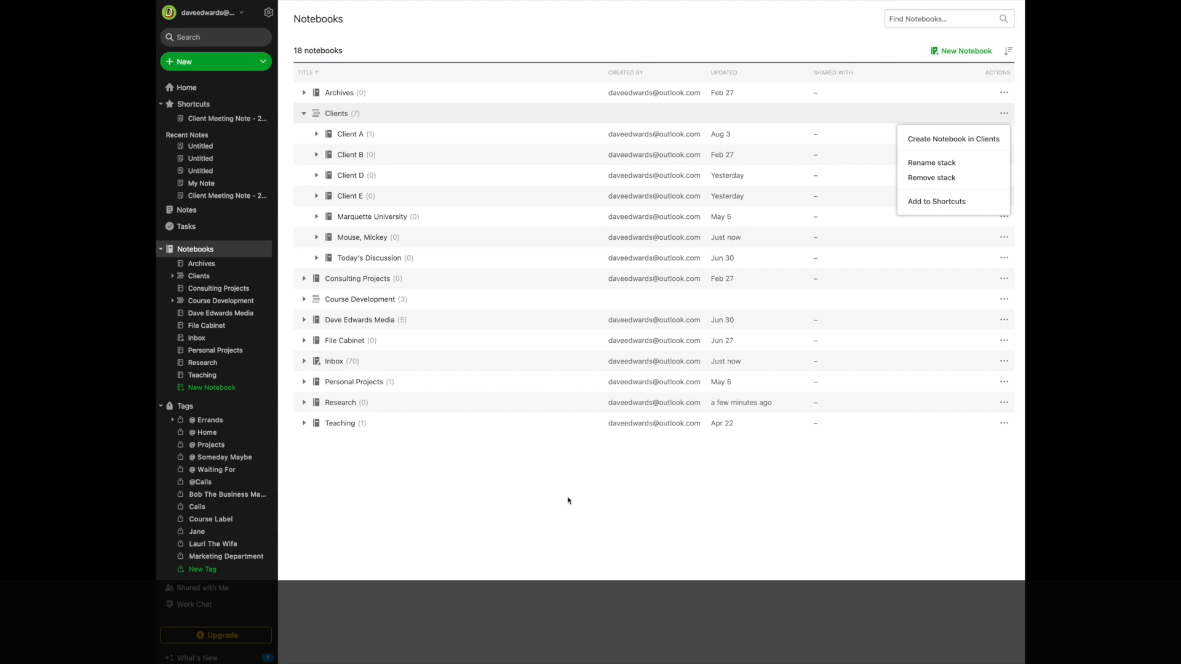
mouse_move(730, 170)
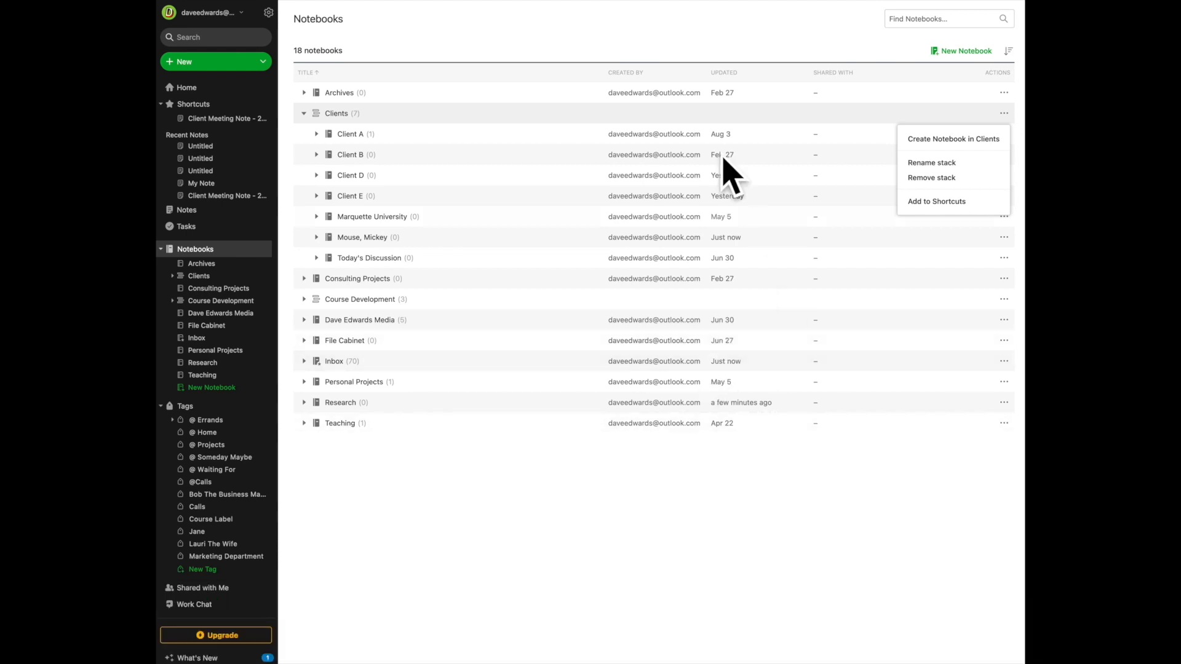
mouse_move(640, 512)
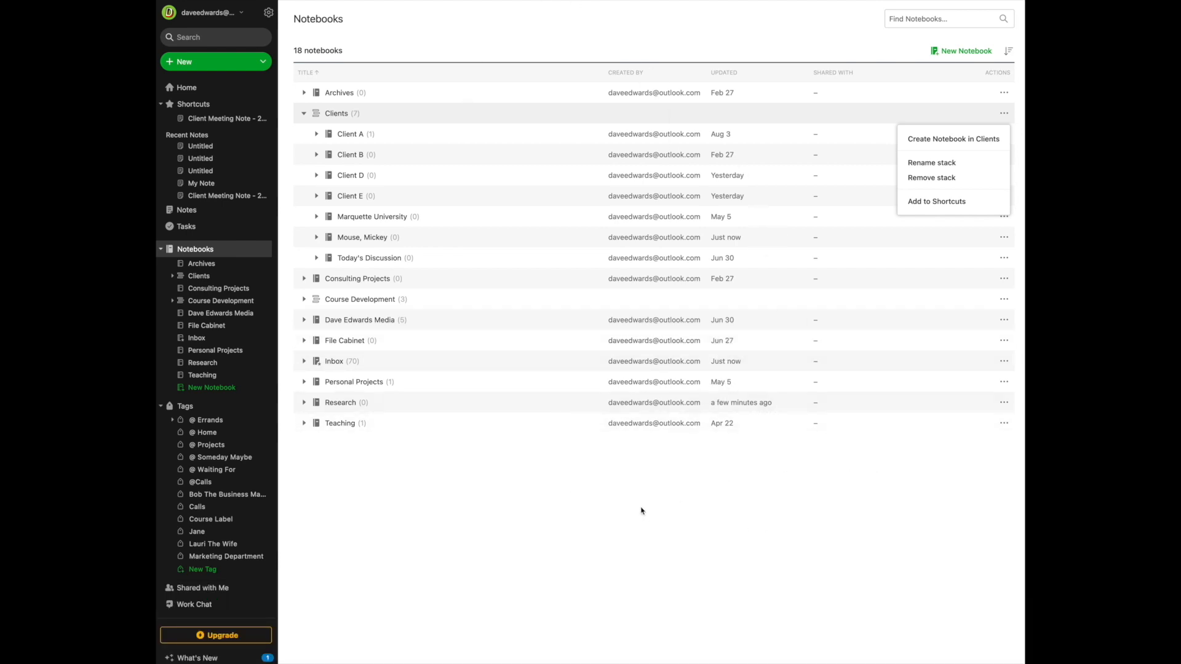
mouse_move(639, 506)
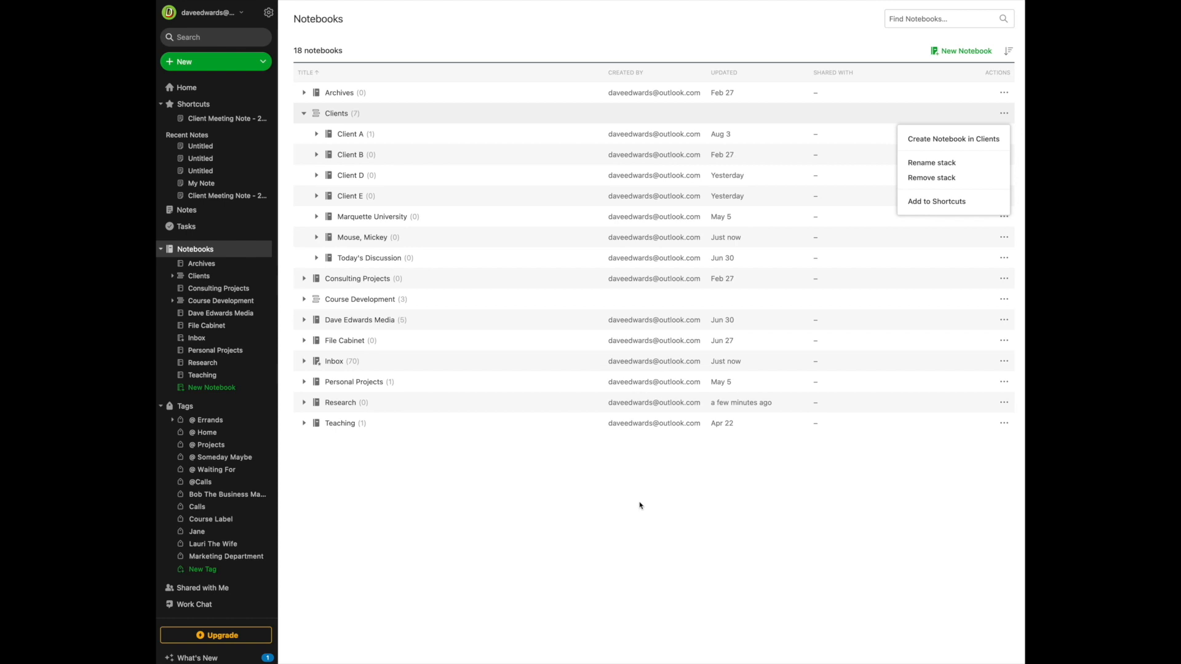
mouse_move(605, 506)
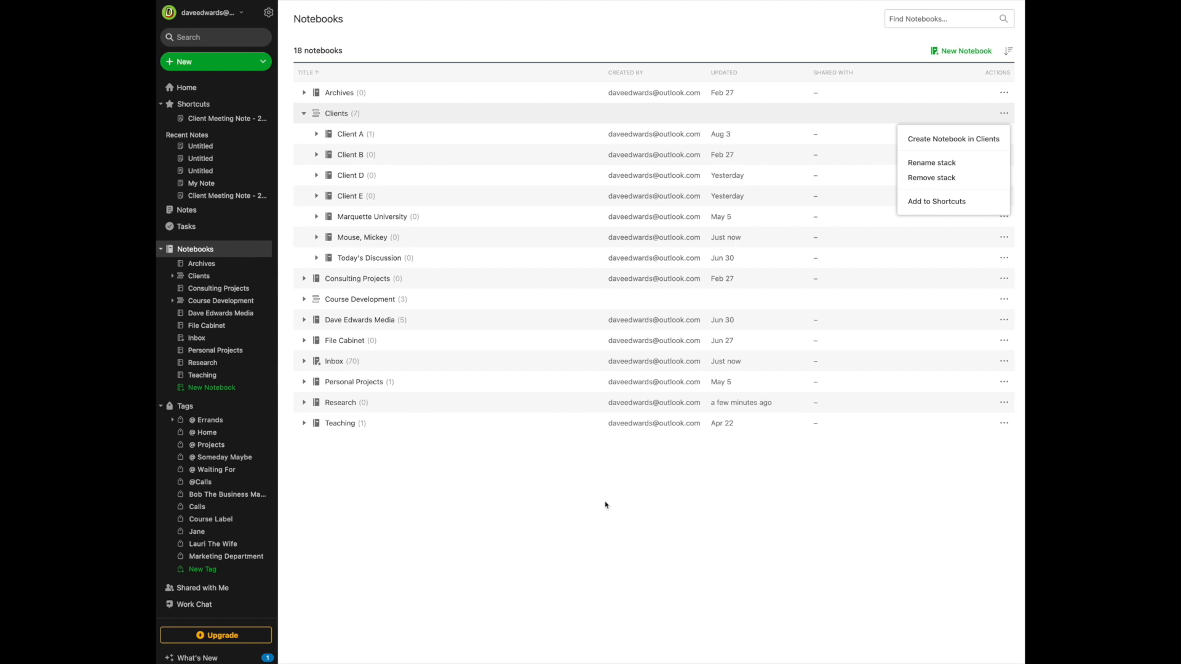